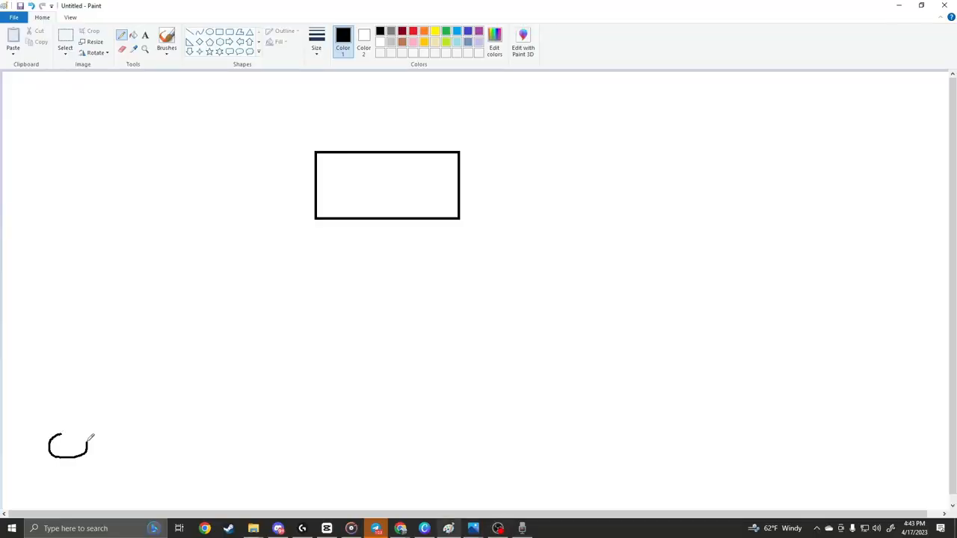
Step: Draw a smiling stick figure at bottom-left with head, body, arms, legs and a hand shape
drag(82, 433, 60, 449)
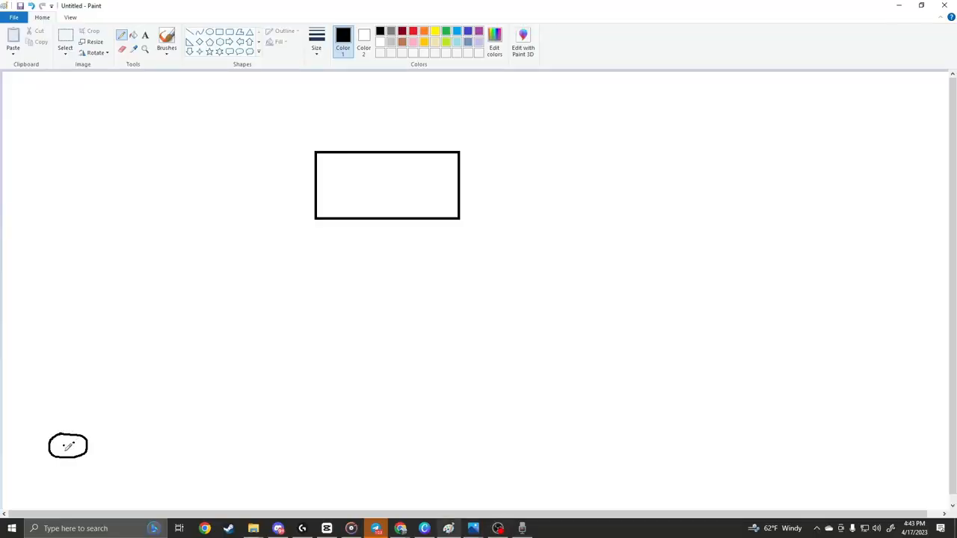
drag(69, 463, 69, 493)
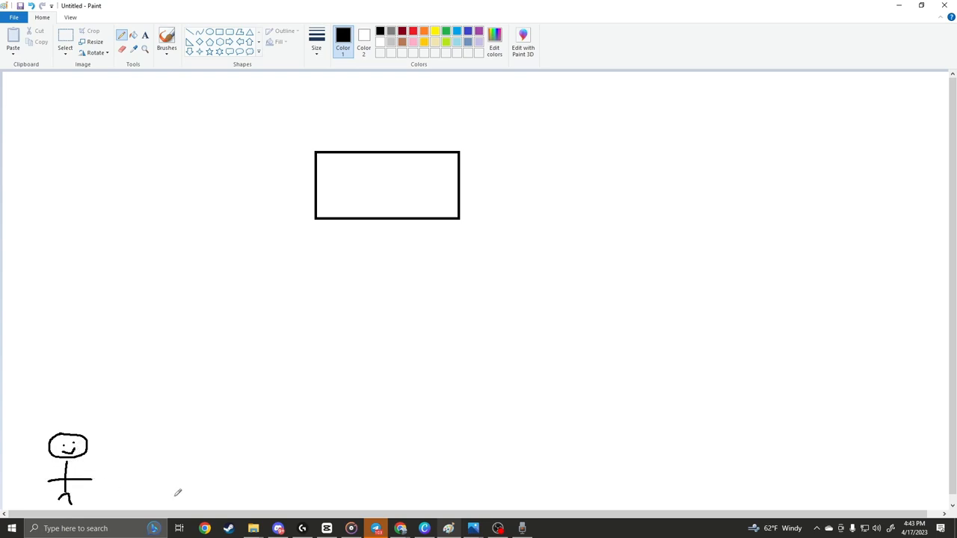
drag(72, 467, 101, 476)
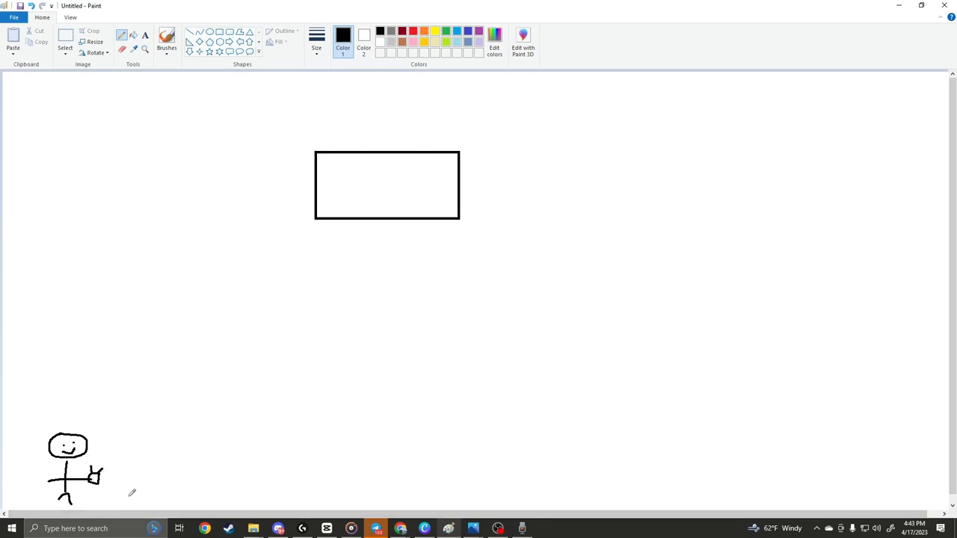
Step: Sketch a small wheeled car beside the figure's hand
drag(105, 490, 123, 490)
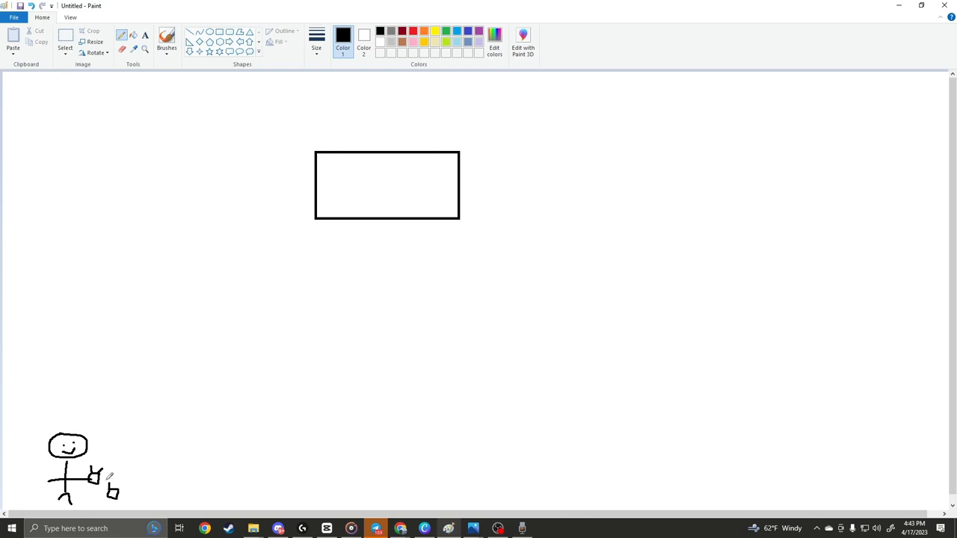
drag(108, 478, 126, 496)
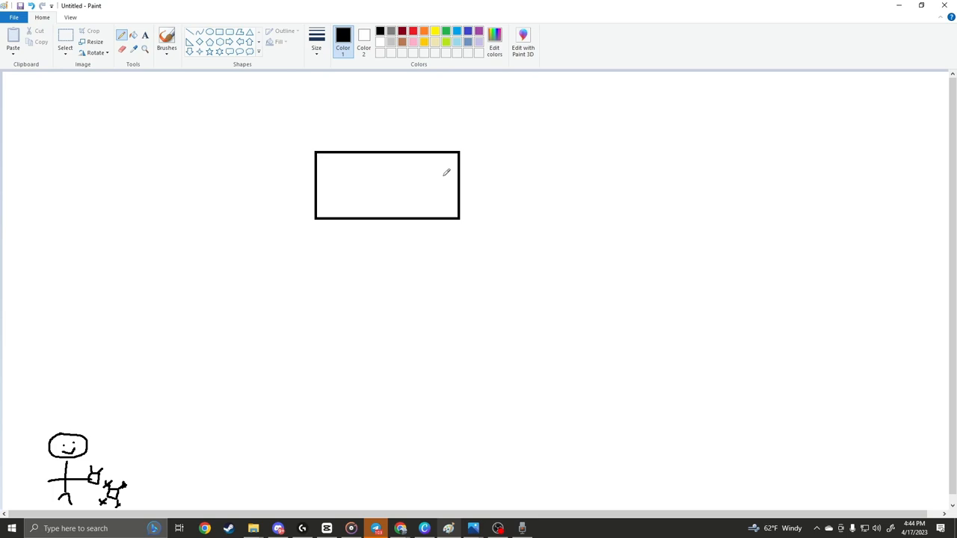
mouse_move(367, 185)
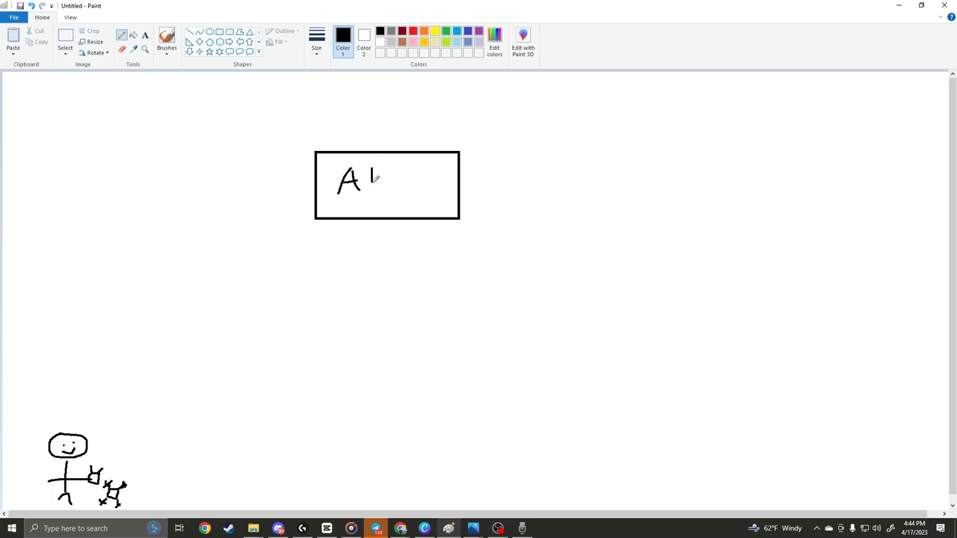
Step: Hand-letter ABC inside the rectangle near the top centre
drag(377, 172, 386, 187)
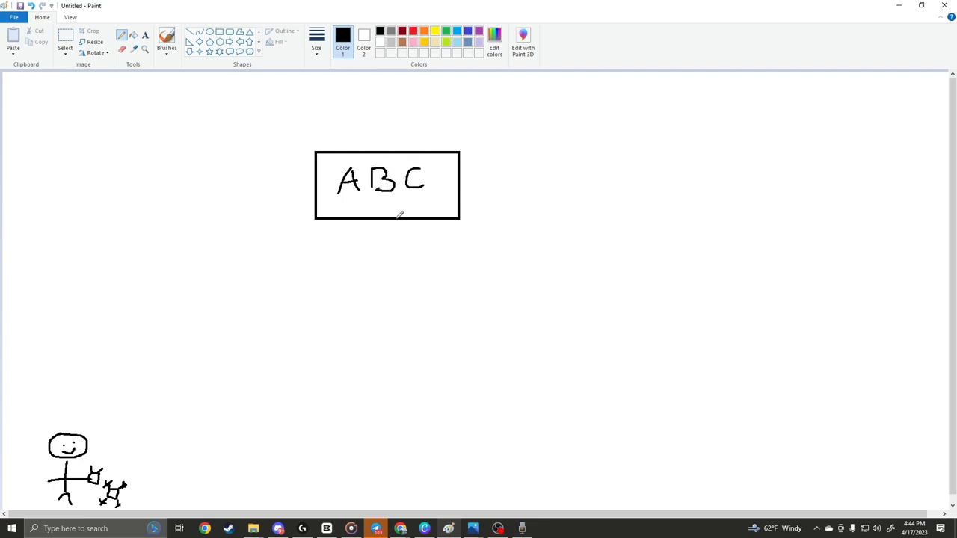
mouse_move(296, 167)
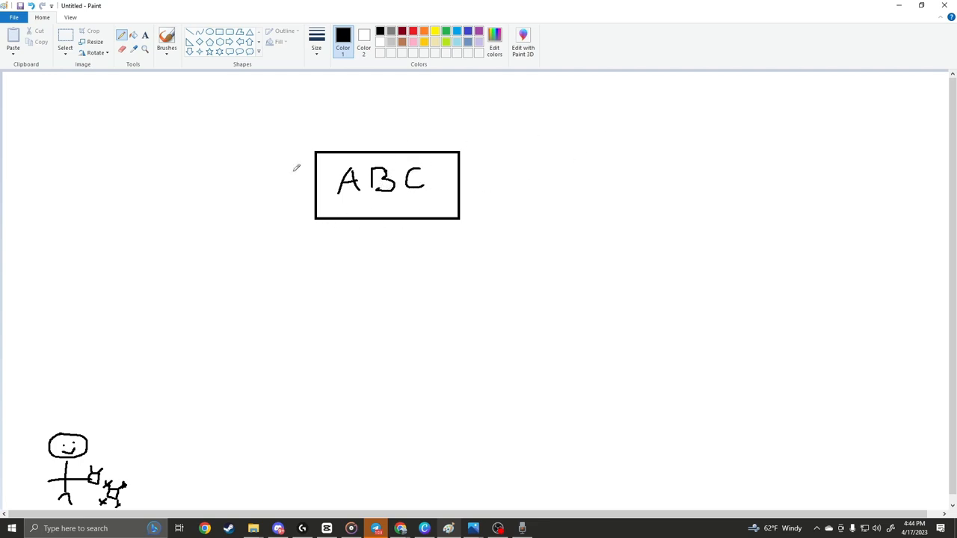
mouse_move(374, 260)
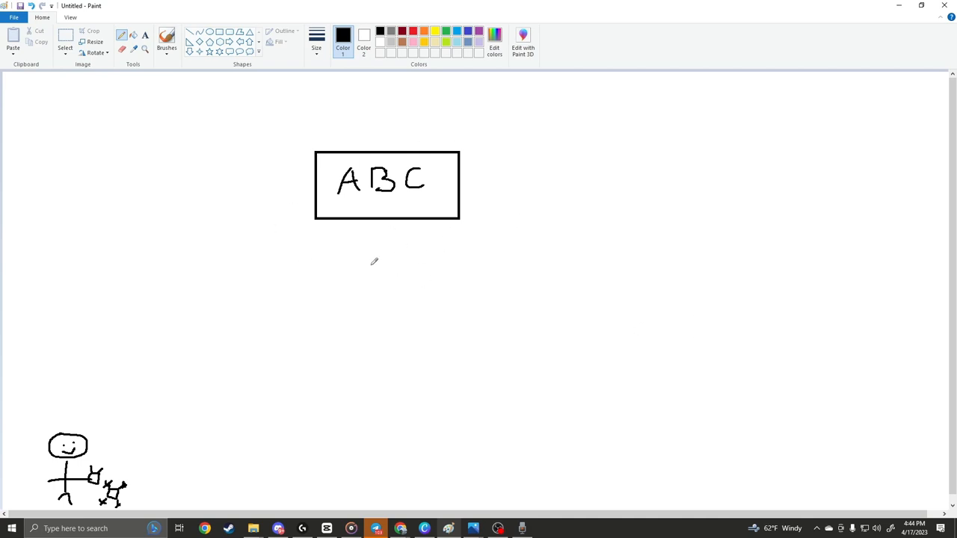
mouse_move(9, 418)
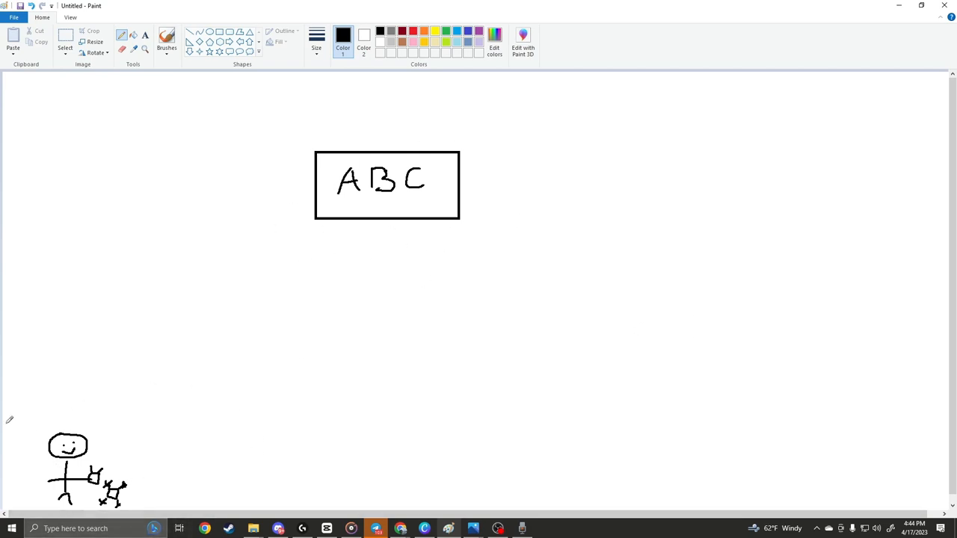
mouse_move(59, 410)
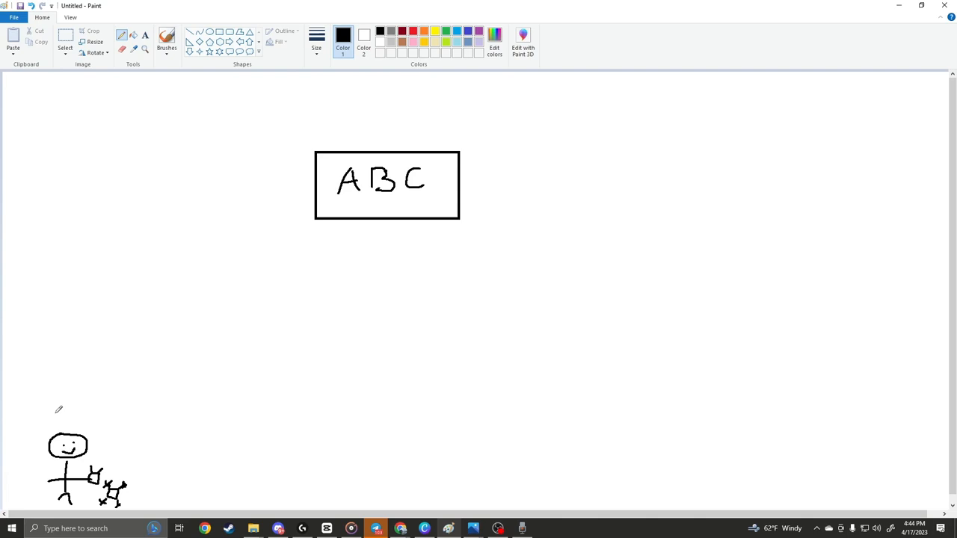
mouse_move(82, 448)
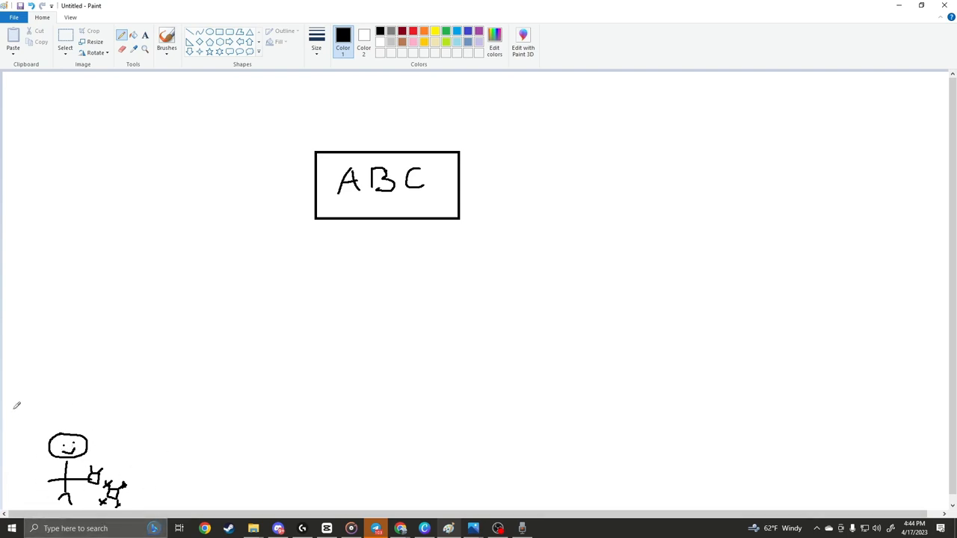
mouse_move(101, 432)
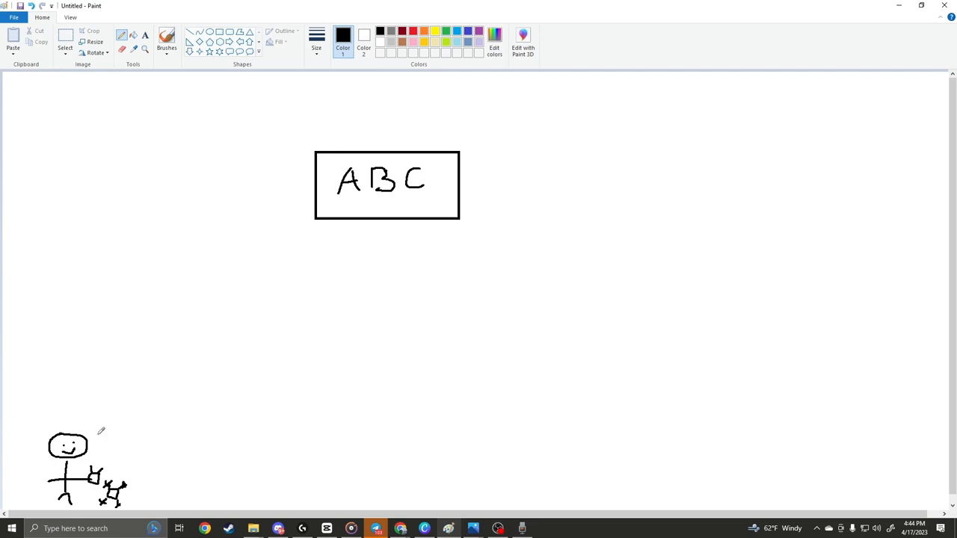
mouse_move(118, 452)
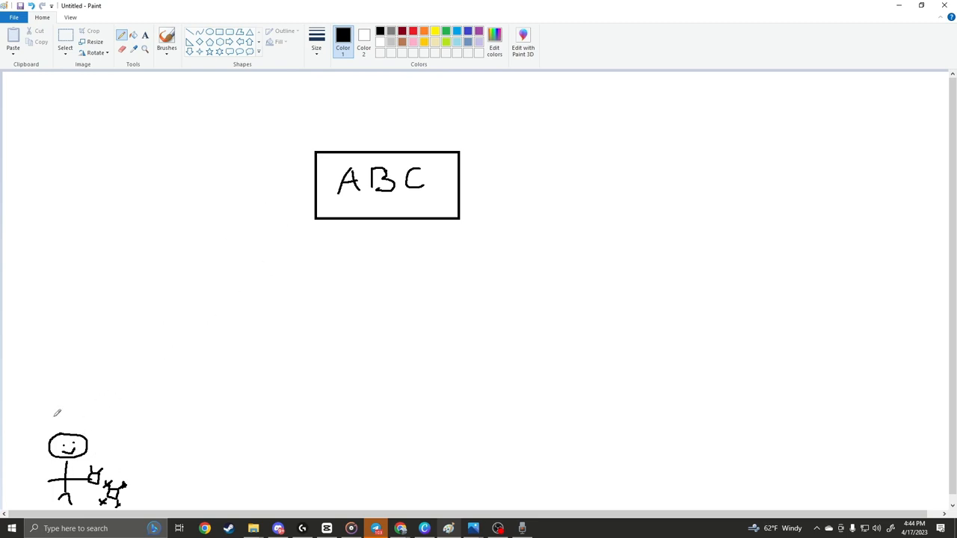
mouse_move(249, 422)
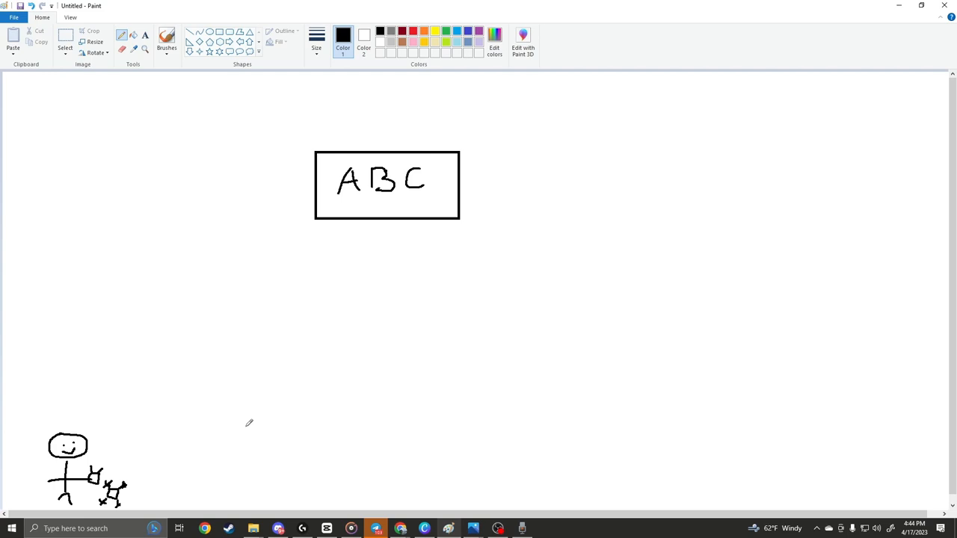
Step: Draw a curved arrow from the car up to the box and a return arrow back down
drag(126, 467, 257, 290)
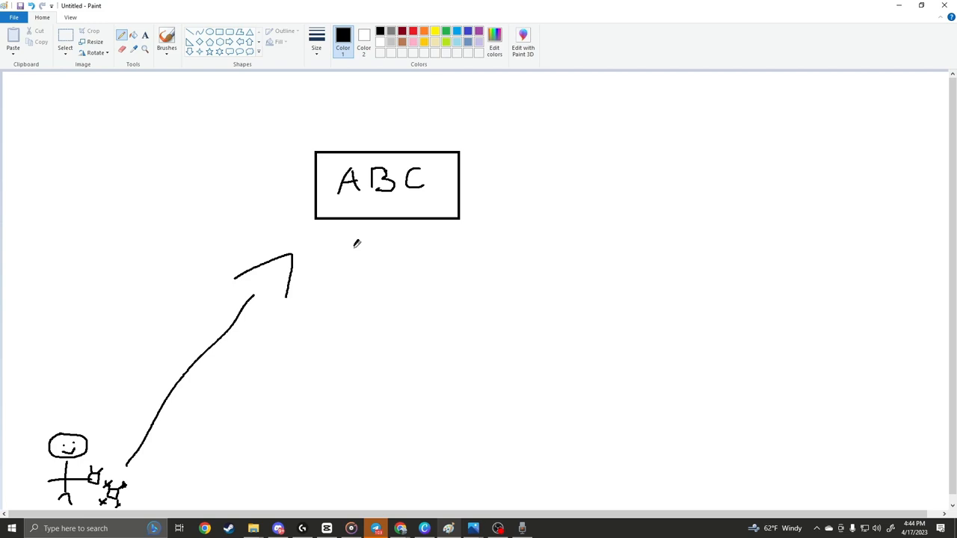
drag(179, 431, 358, 239)
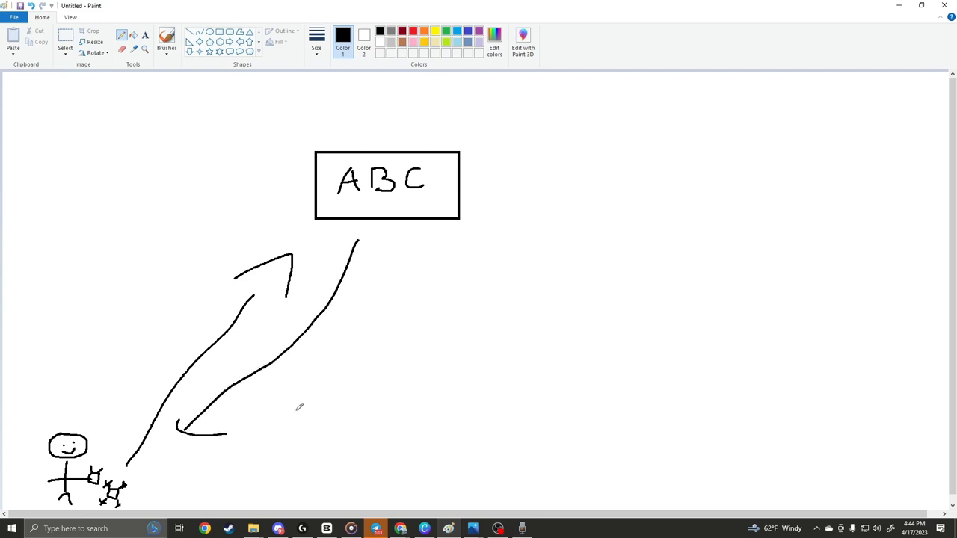
mouse_move(238, 83)
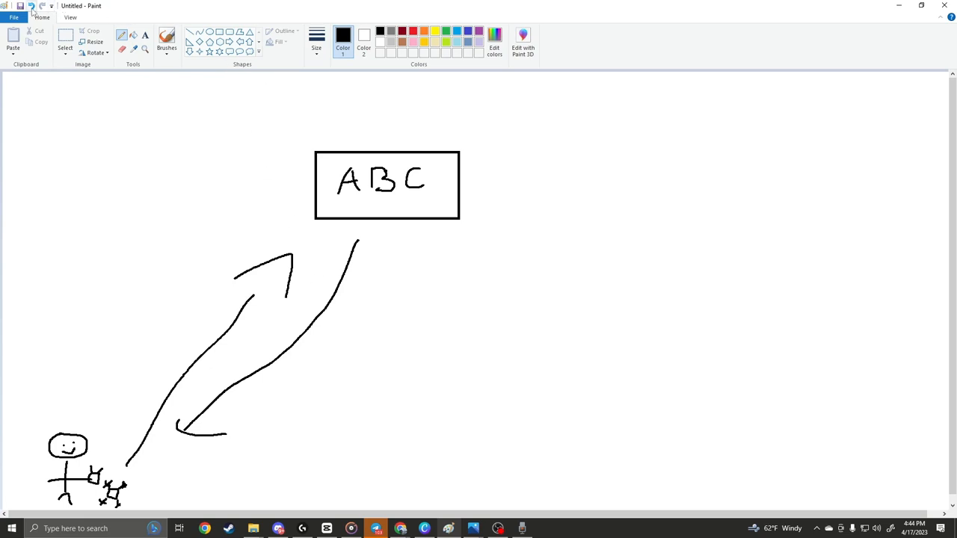
mouse_move(33, 6)
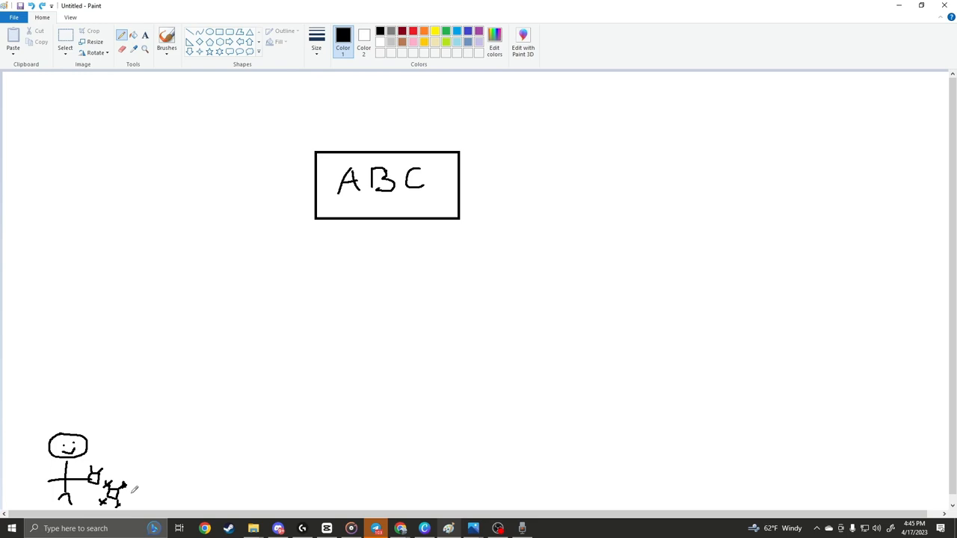
mouse_move(145, 490)
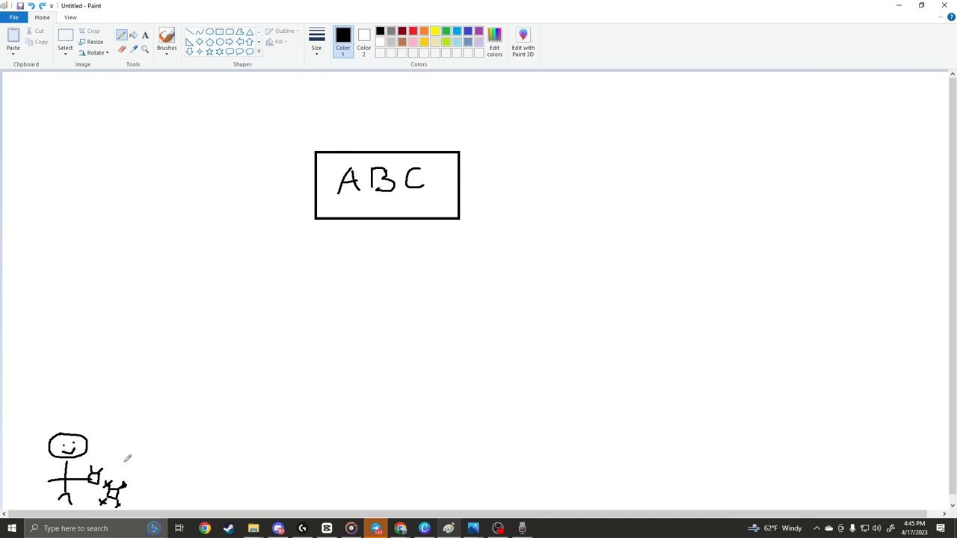
mouse_move(155, 461)
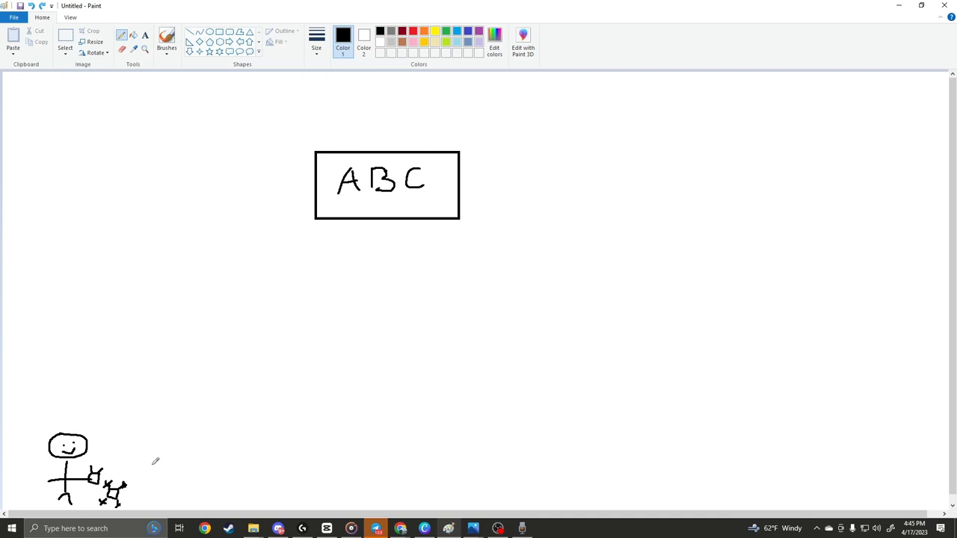
mouse_move(143, 478)
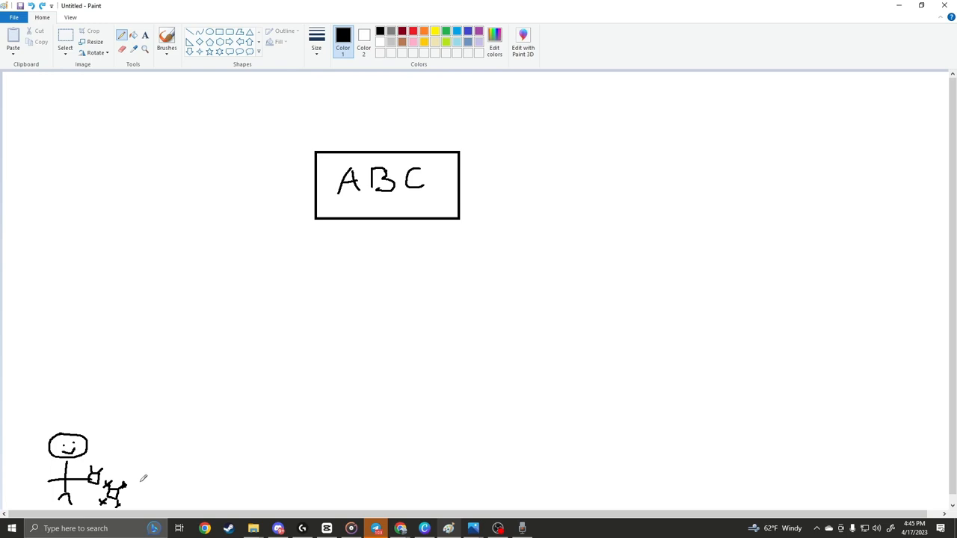
drag(133, 474, 284, 471)
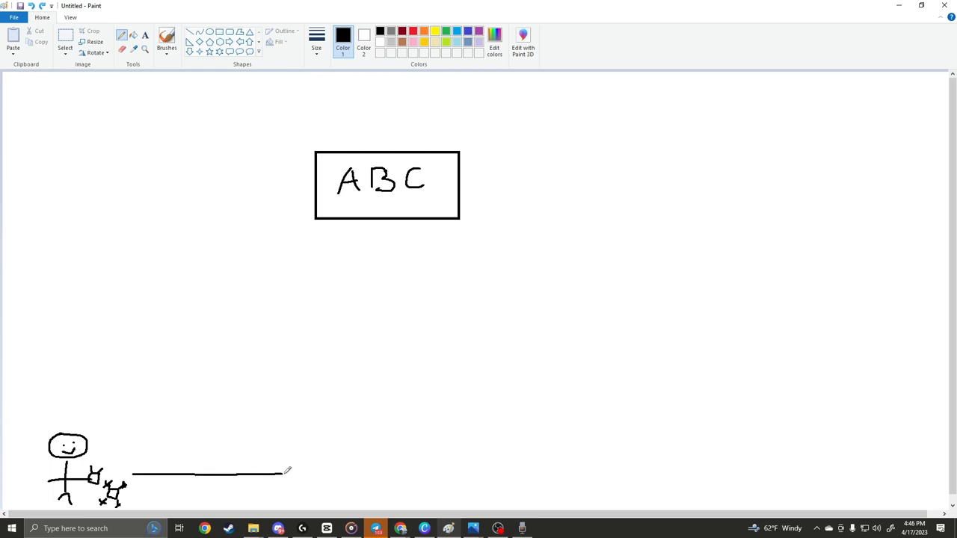
drag(284, 471, 656, 456)
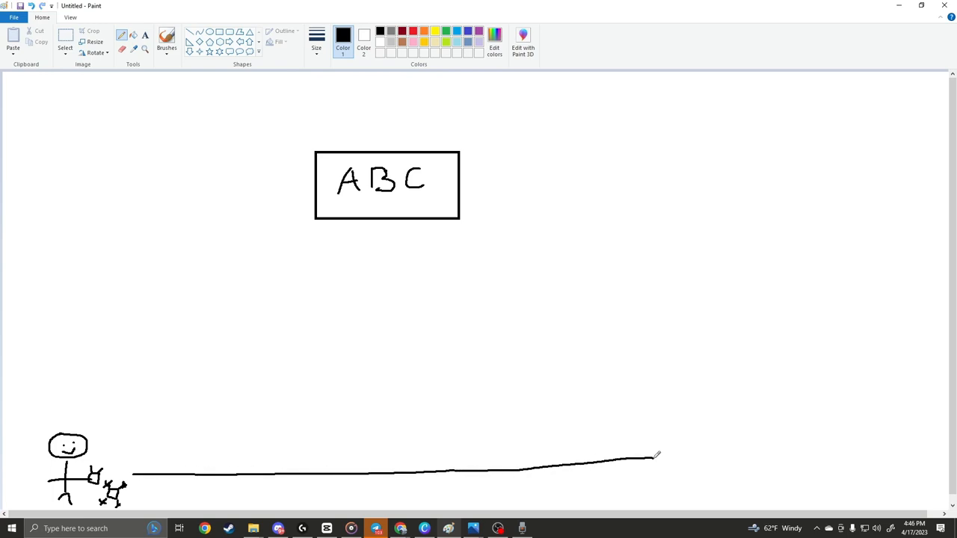
drag(657, 456, 695, 466)
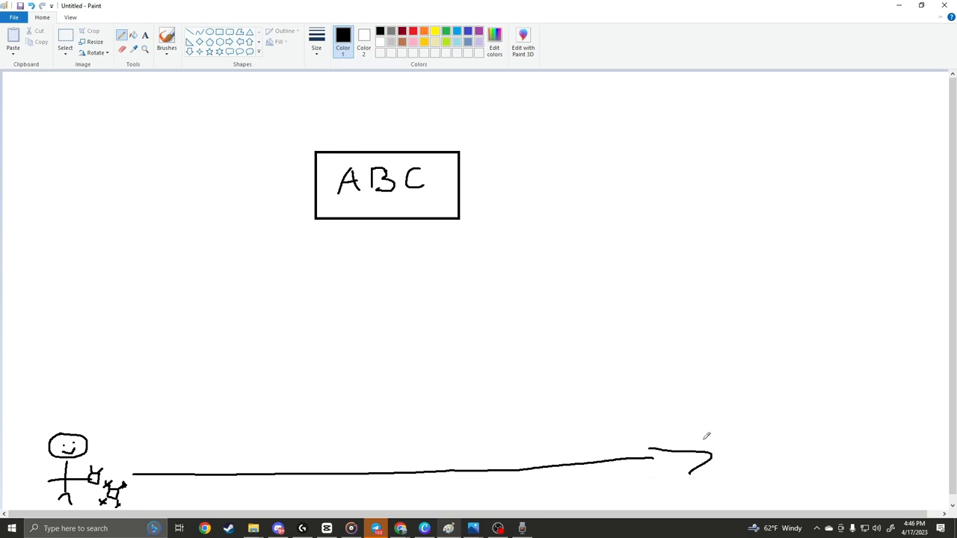
drag(710, 461, 687, 138)
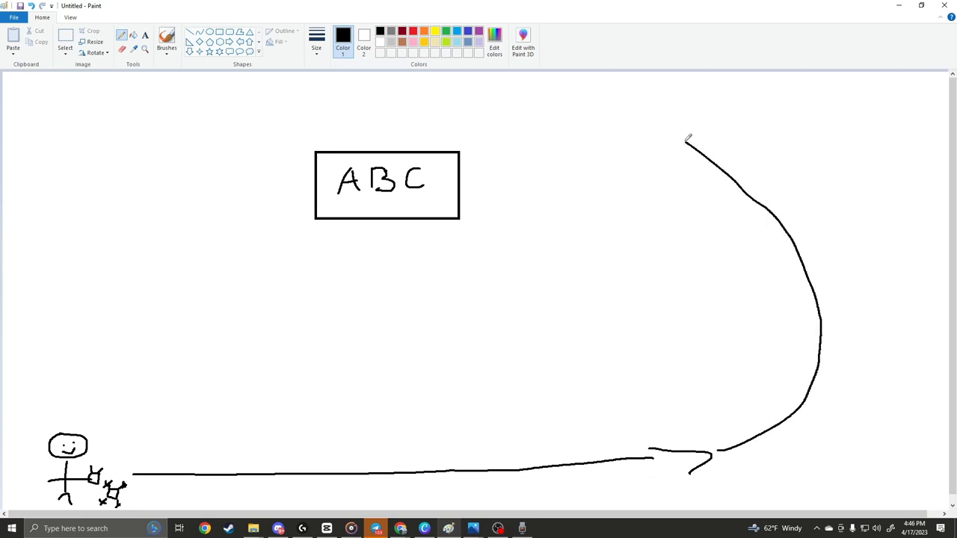
drag(688, 138, 571, 147)
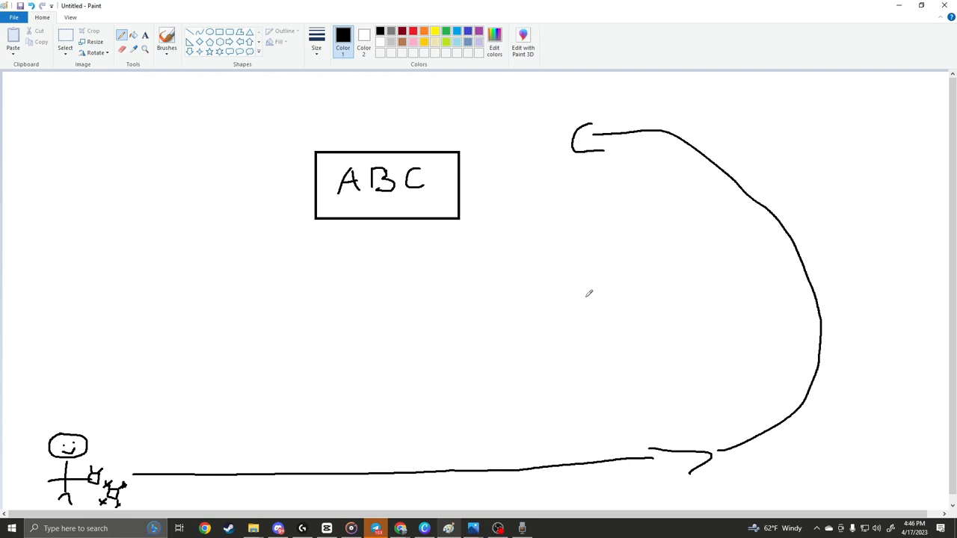
mouse_move(302, 445)
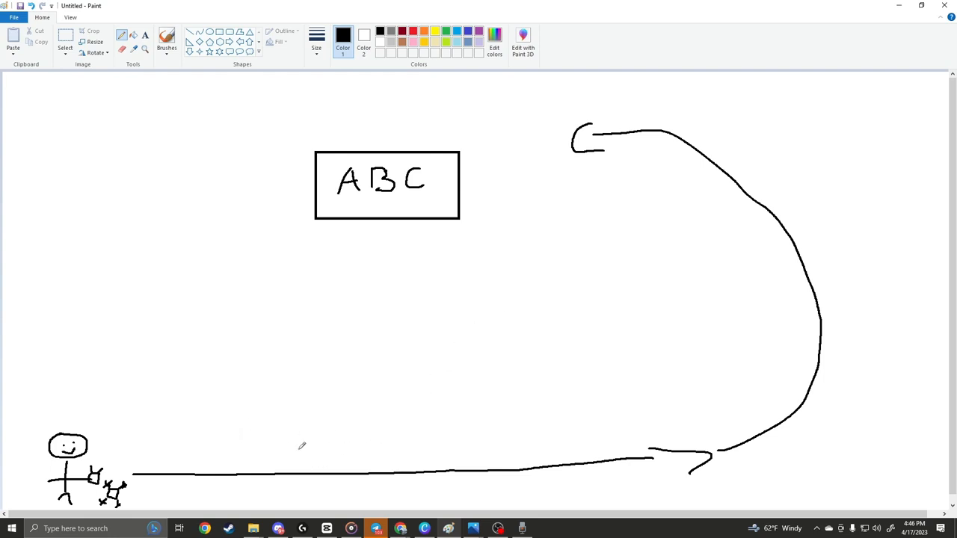
mouse_move(202, 443)
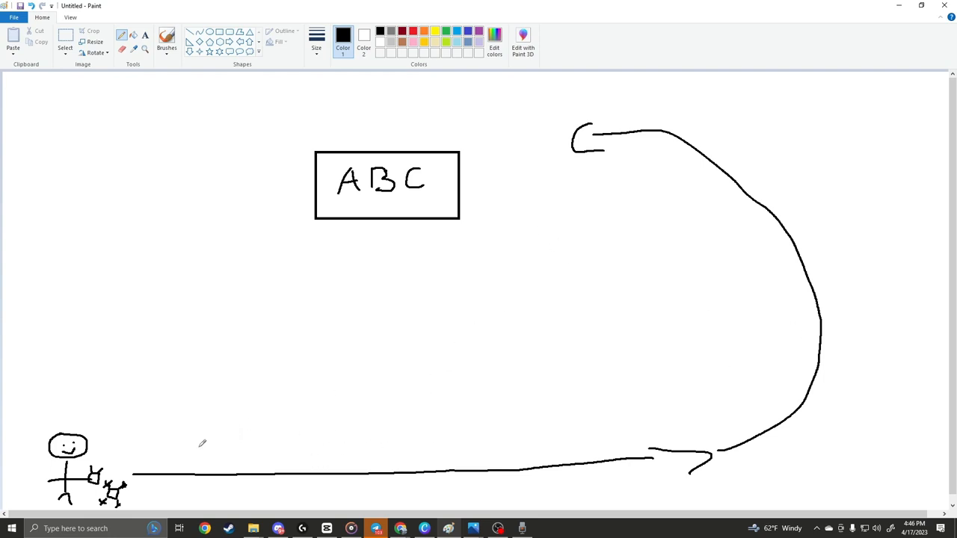
mouse_move(276, 375)
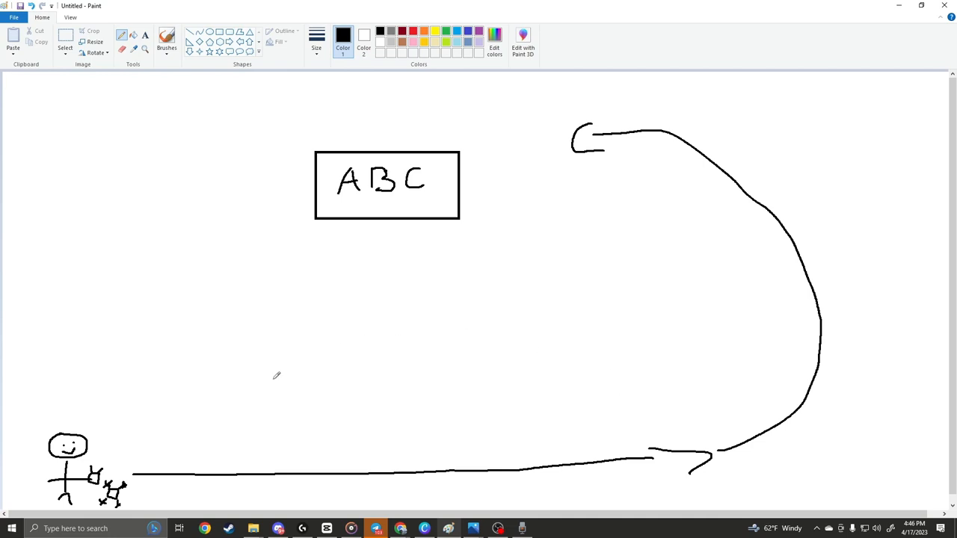
mouse_move(828, 284)
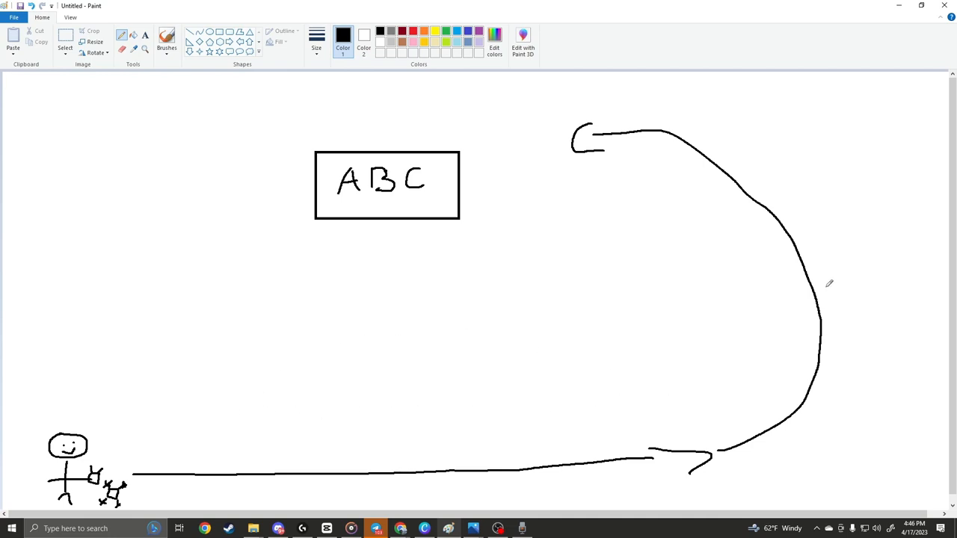
mouse_move(516, 126)
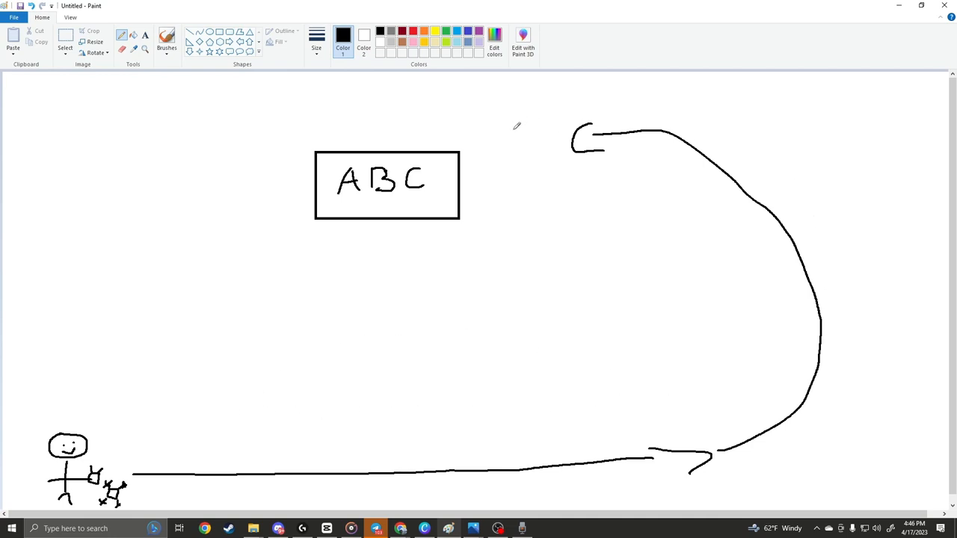
mouse_move(523, 135)
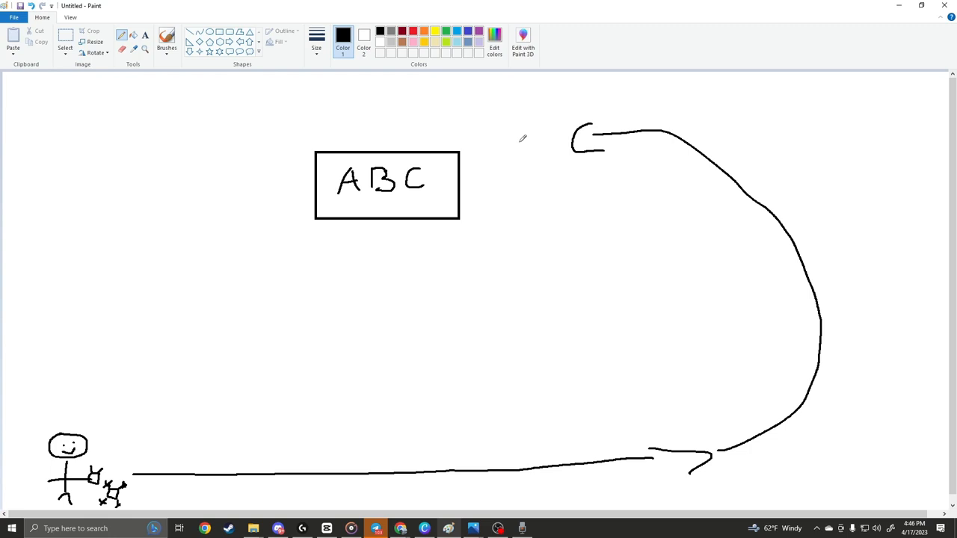
mouse_move(547, 98)
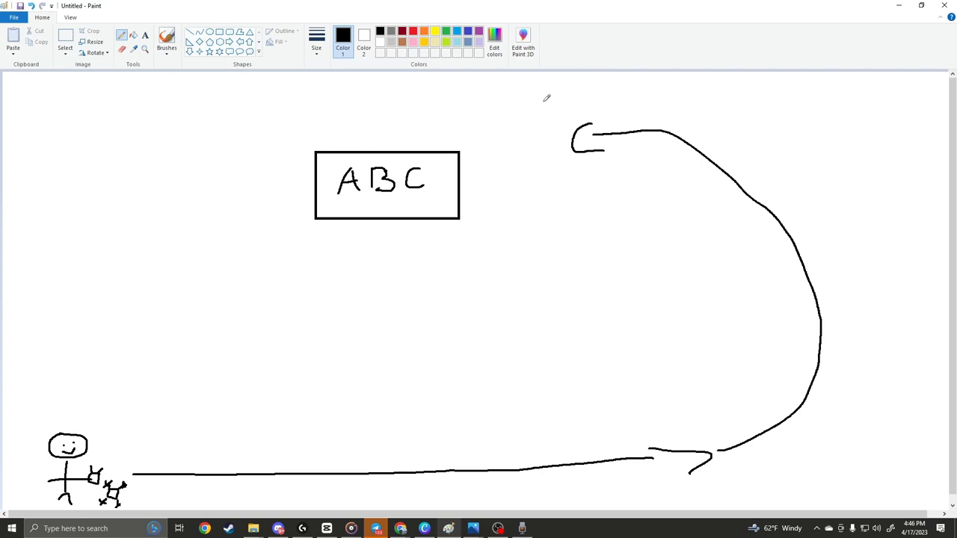
mouse_move(559, 156)
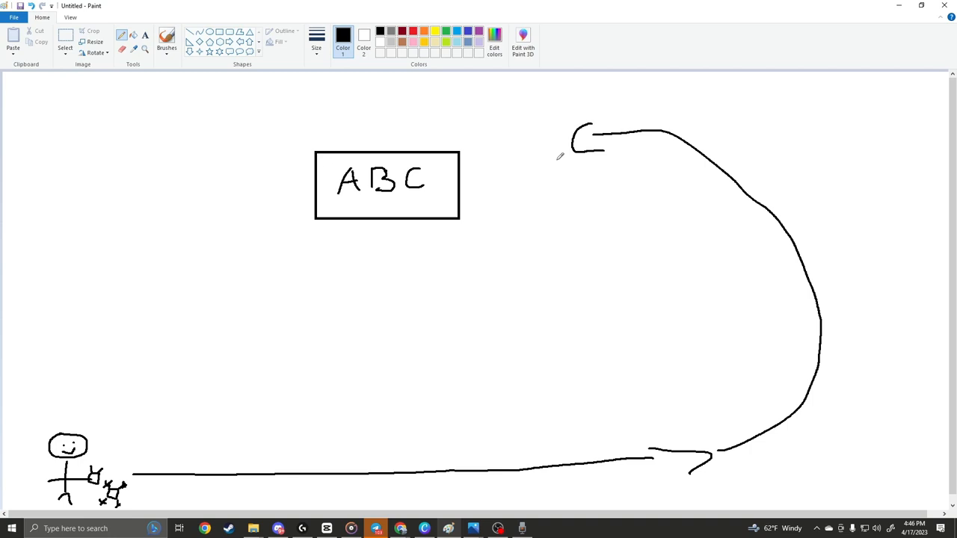
mouse_move(614, 149)
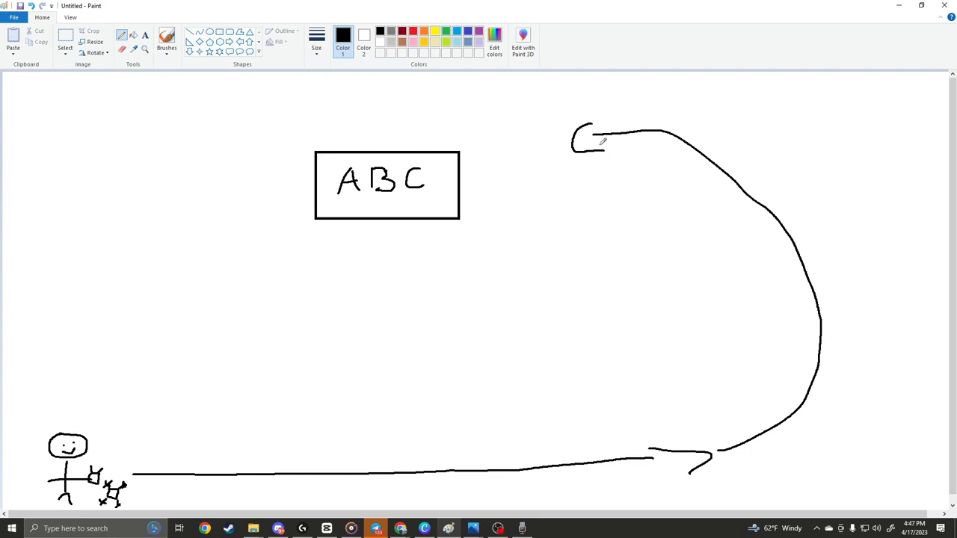
mouse_move(568, 321)
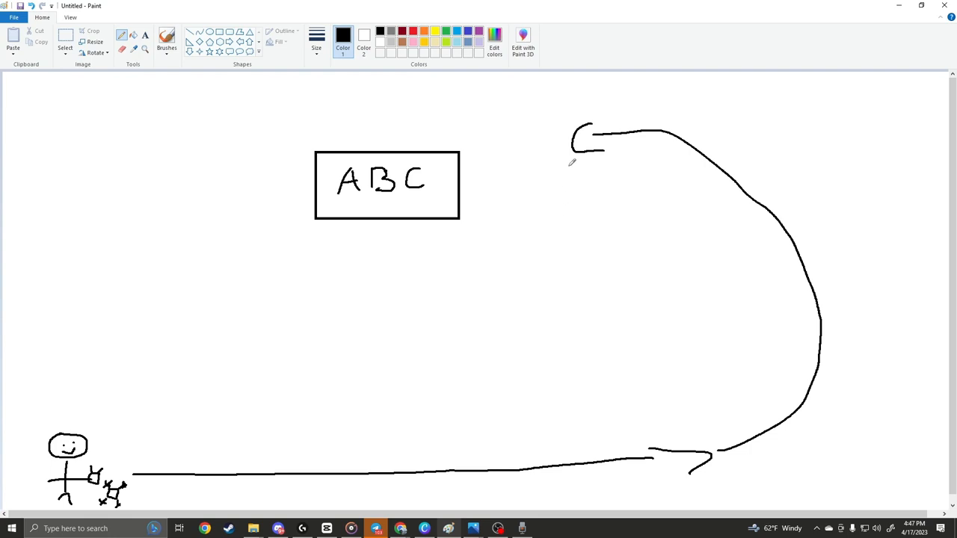
mouse_move(340, 170)
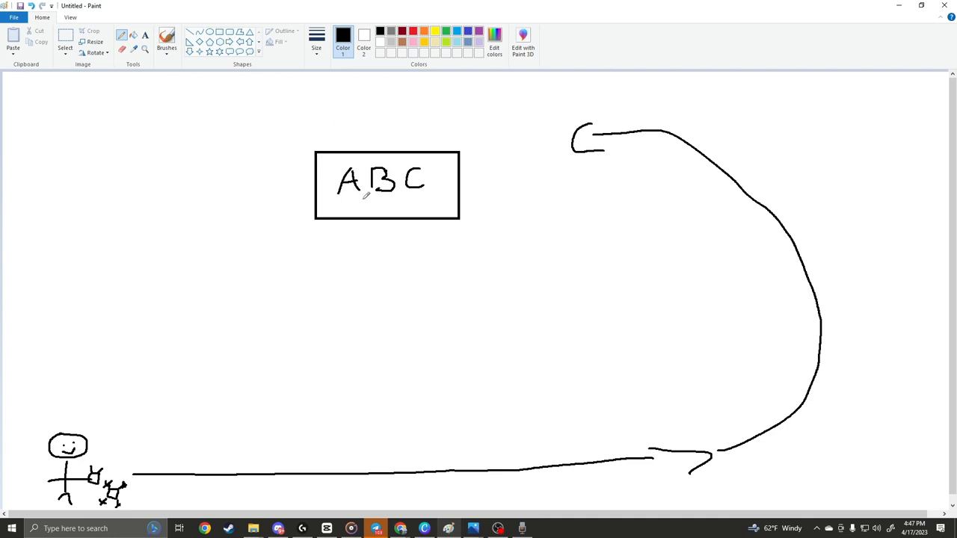
mouse_move(460, 209)
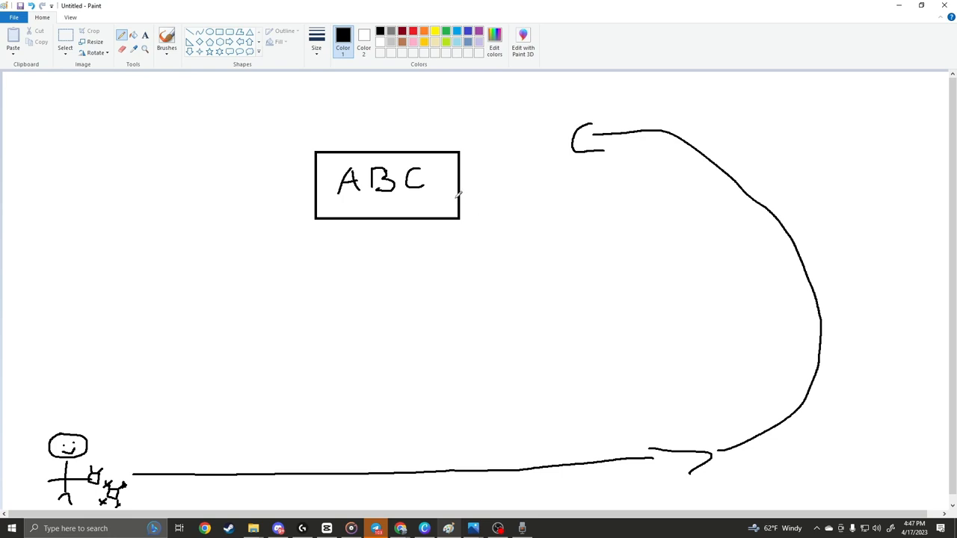
mouse_move(466, 209)
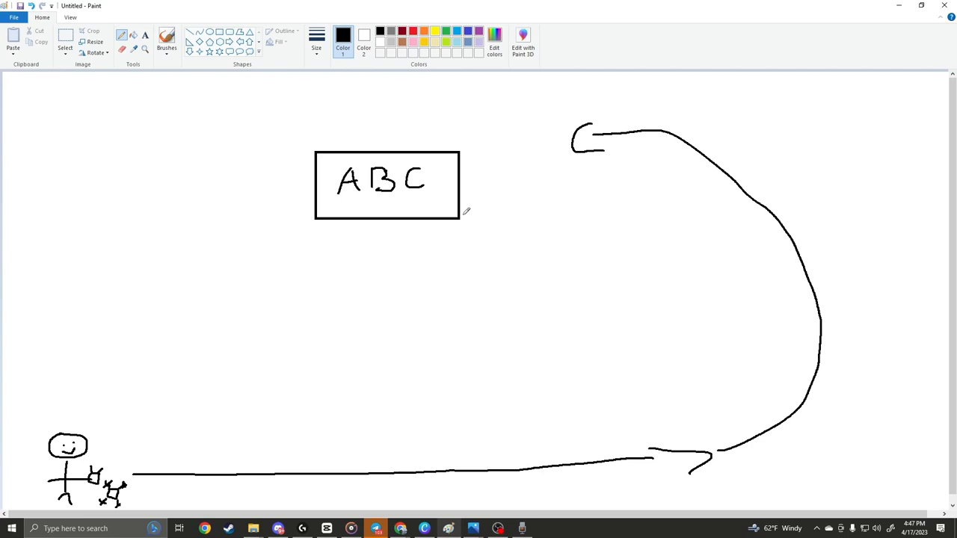
mouse_move(464, 213)
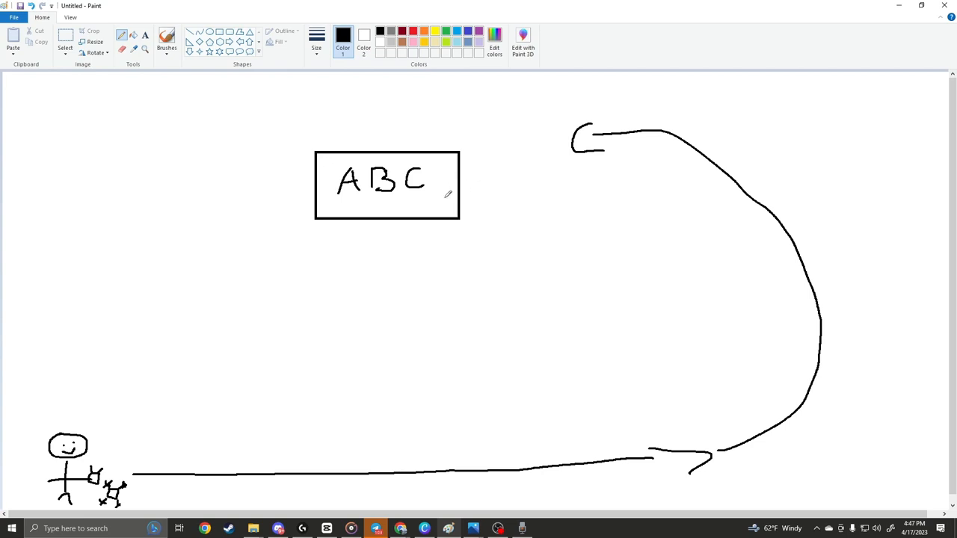
mouse_move(451, 247)
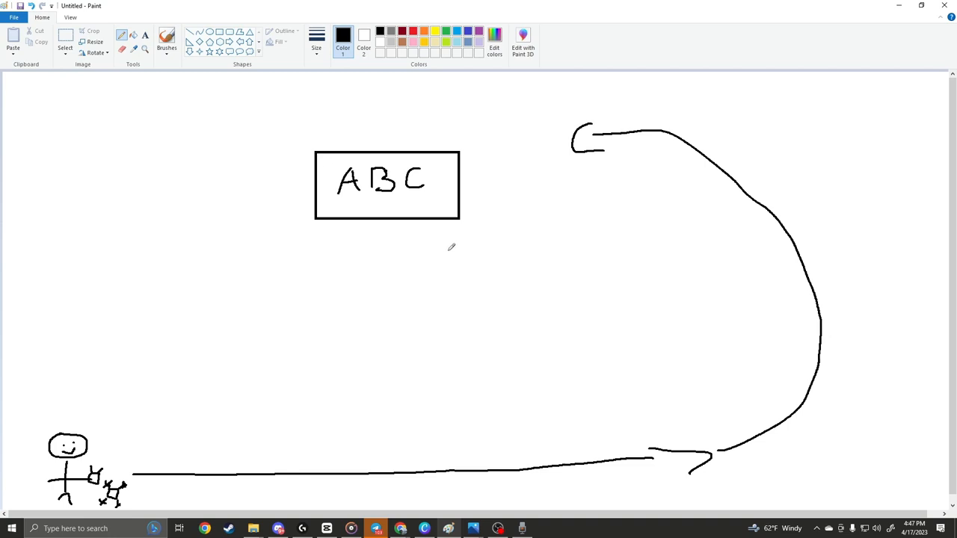
mouse_move(508, 150)
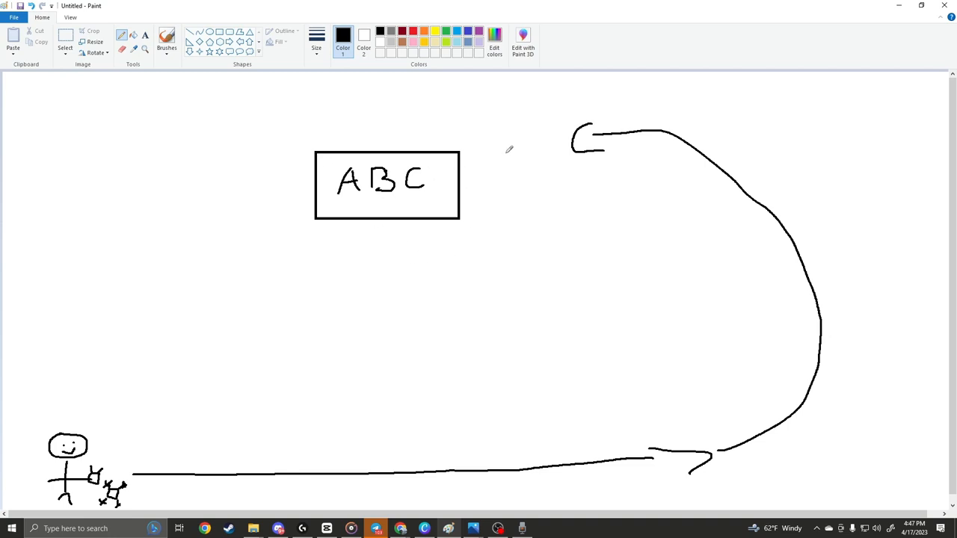
mouse_move(424, 124)
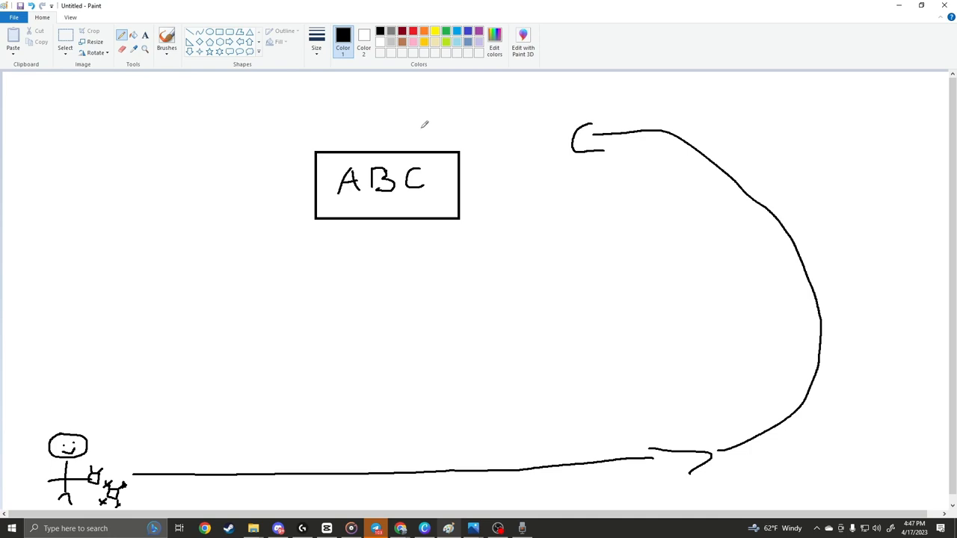
mouse_move(444, 93)
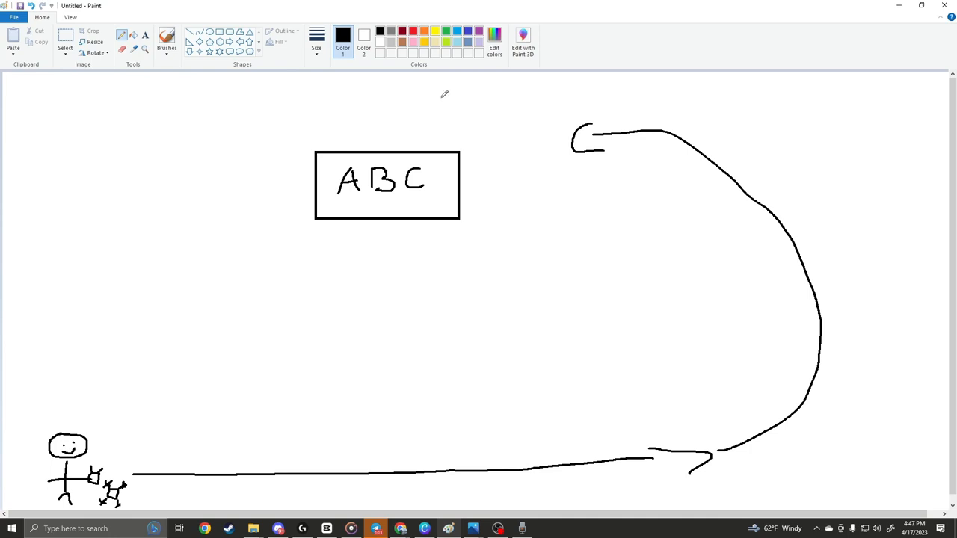
drag(454, 120, 201, 419)
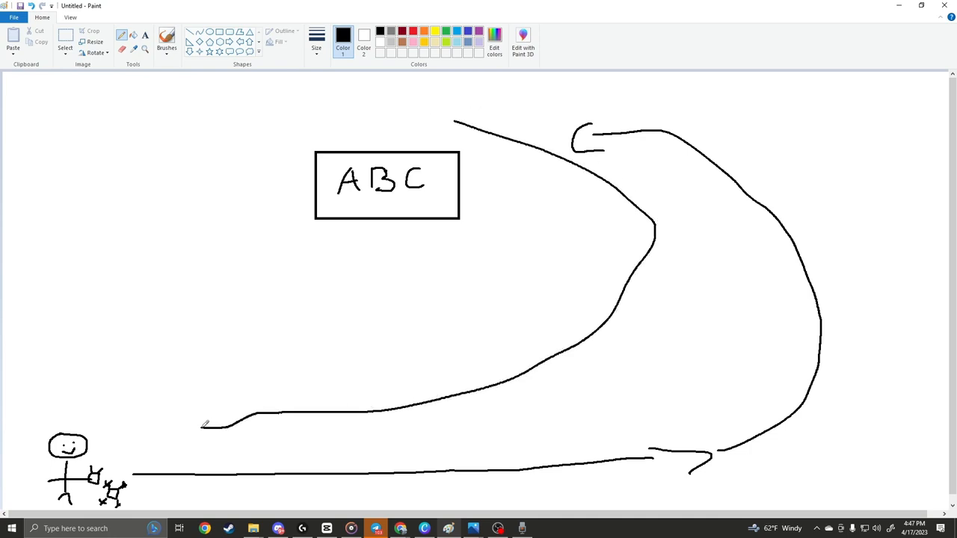
drag(225, 421, 187, 430)
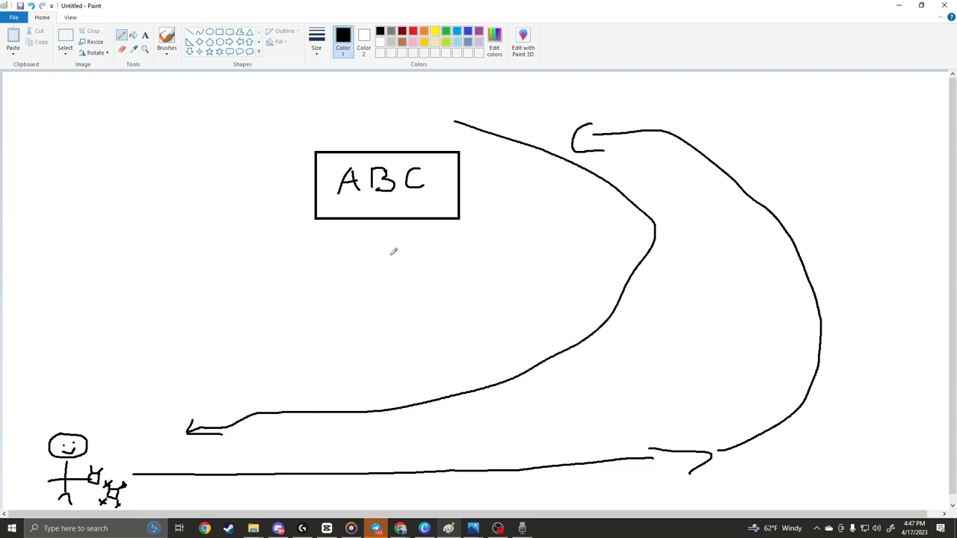
drag(374, 254, 270, 396)
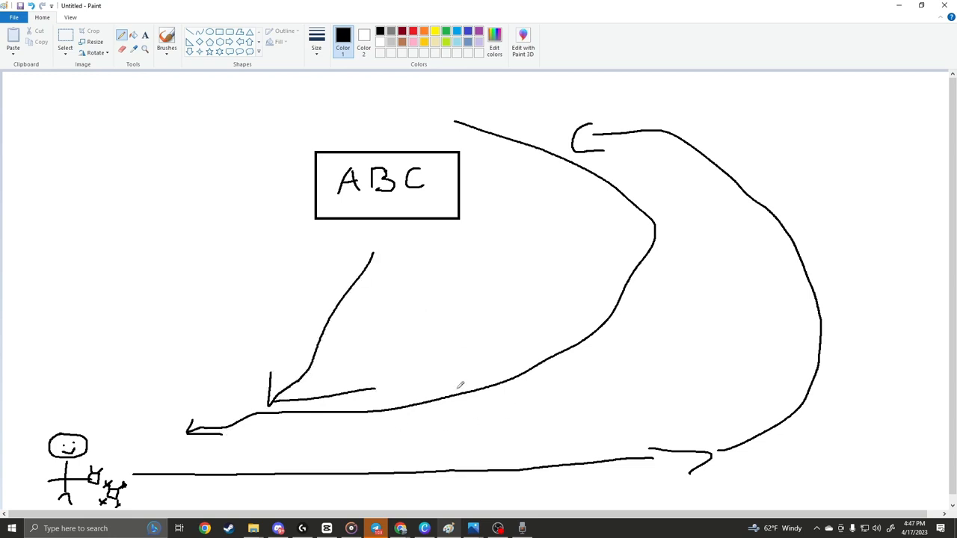
mouse_move(344, 238)
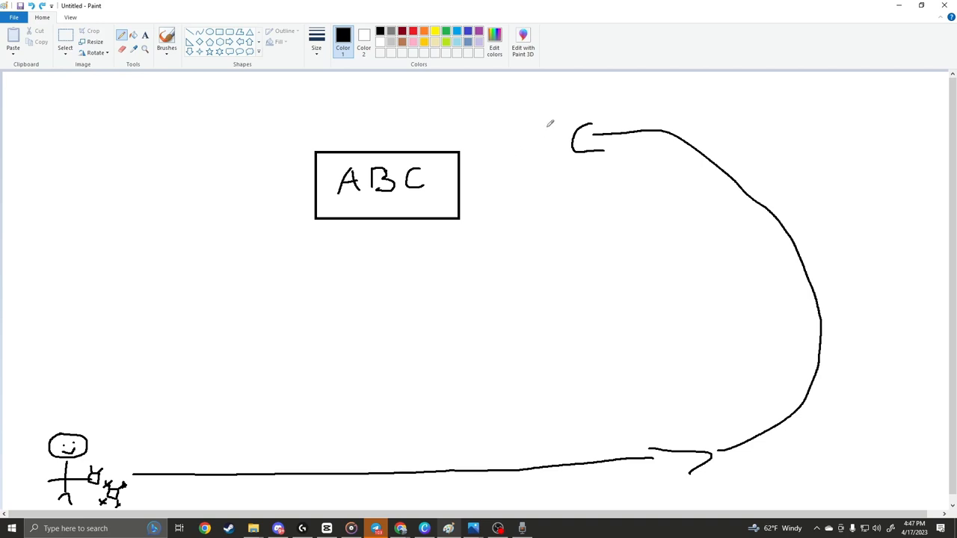
Step: Draw and rework a short upward mark above the ABC box
drag(395, 67, 404, 116)
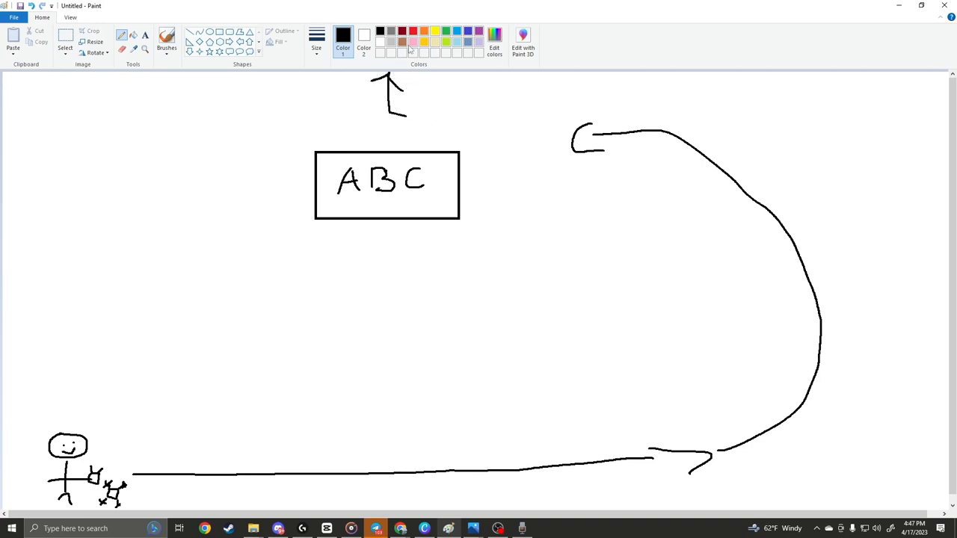
drag(830, 92, 938, 419)
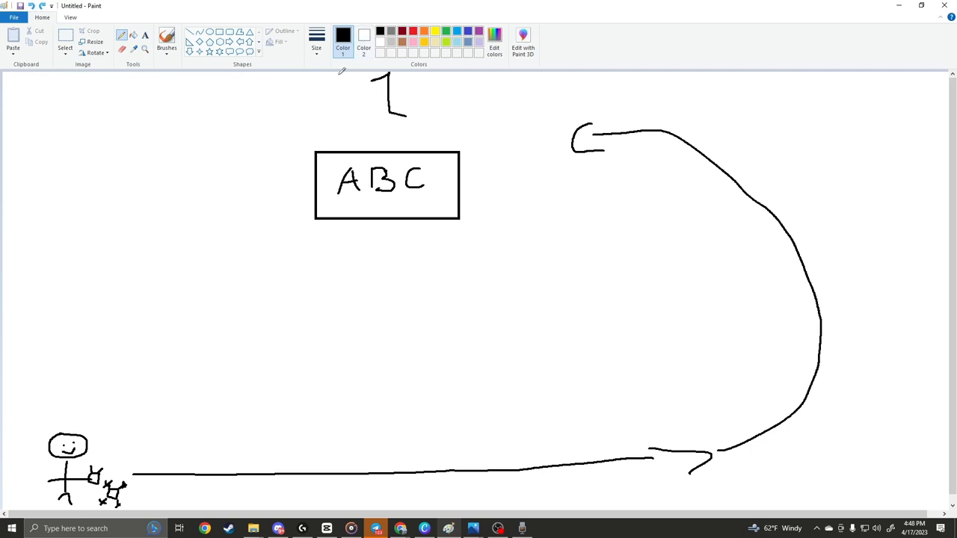
Step: Draw two curved flight paths looping down the left side, each ending in an arrowhead
drag(227, 81, 26, 327)
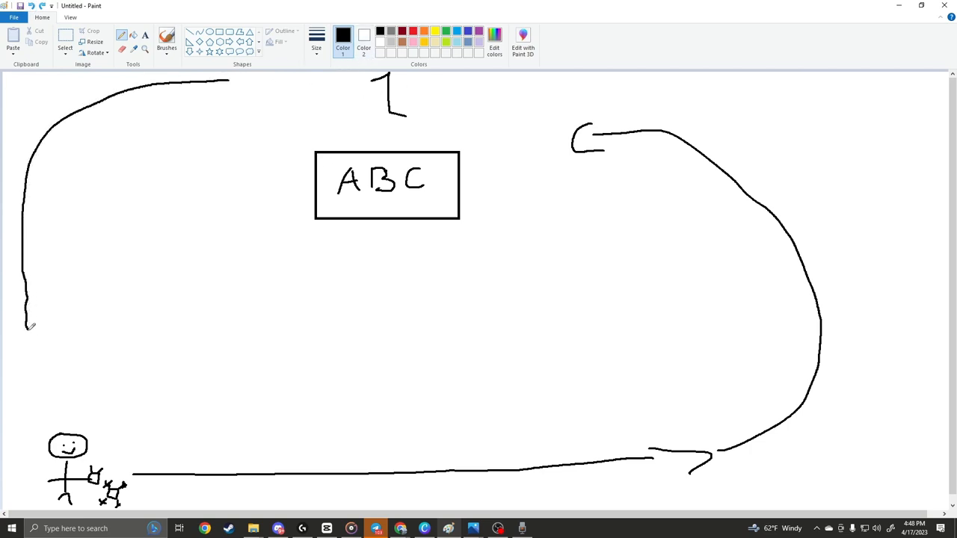
drag(31, 329, 72, 356)
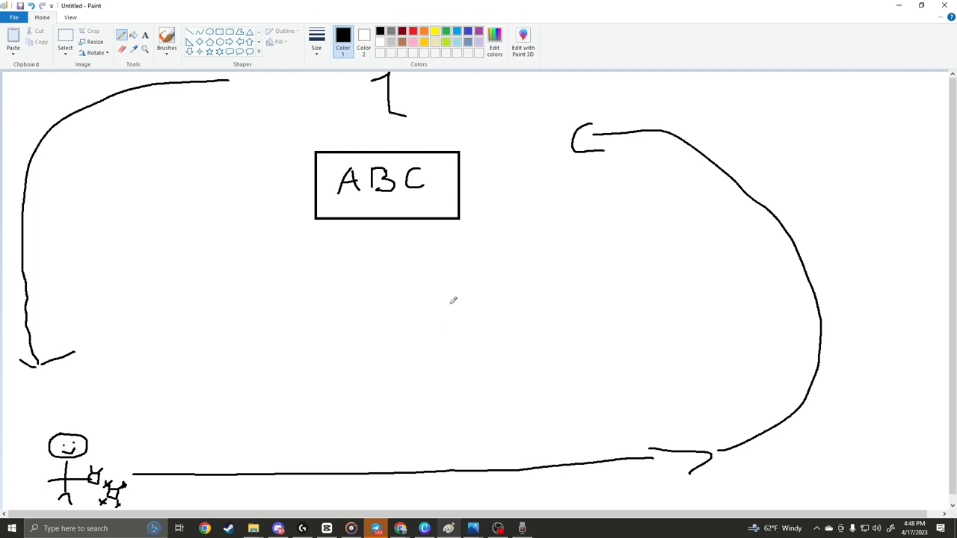
drag(350, 120, 157, 281)
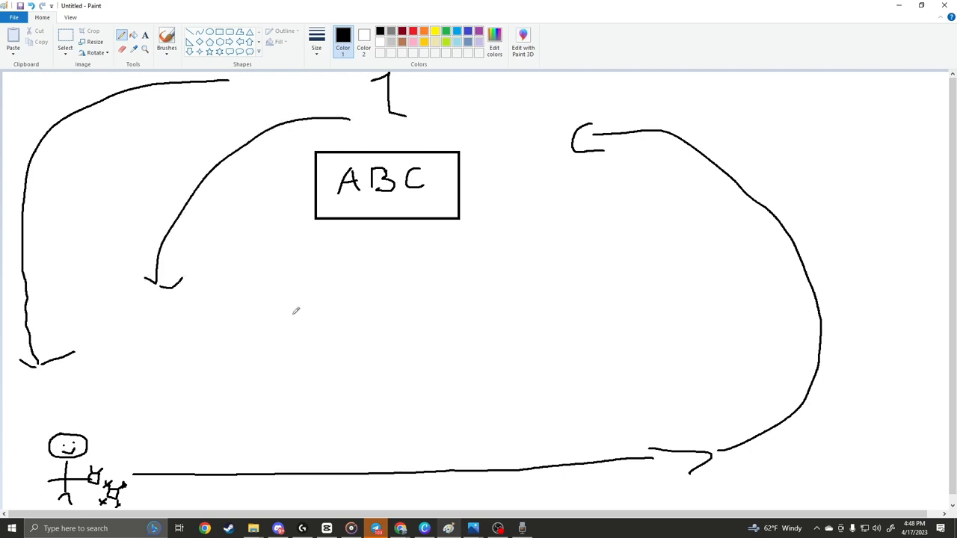
mouse_move(177, 383)
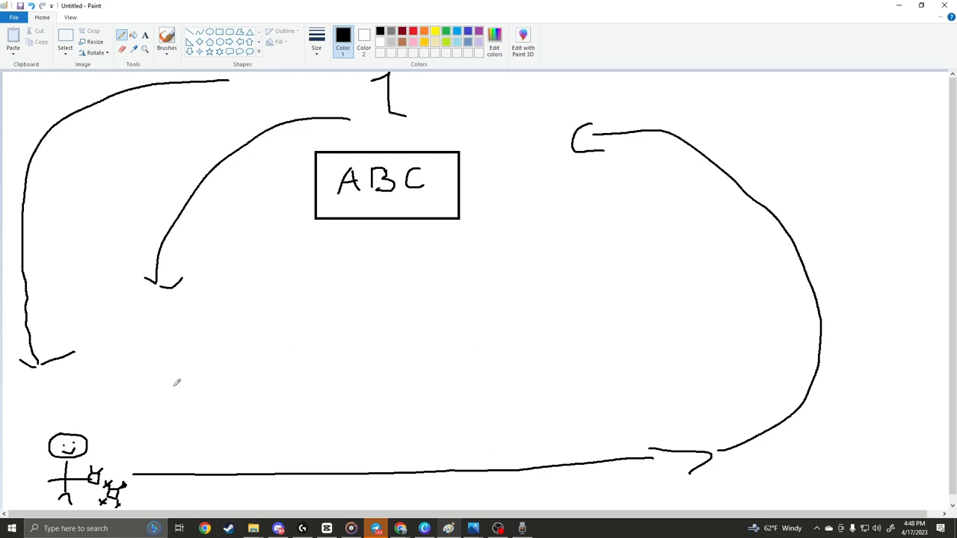
mouse_move(266, 174)
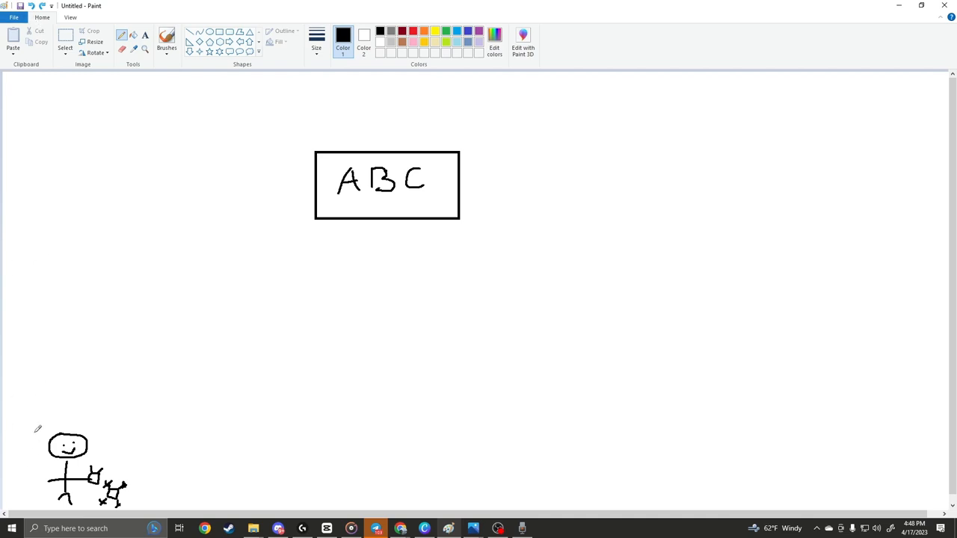
Step: Draw a car body around the stick figure and a long road stretching right
drag(22, 428, 191, 507)
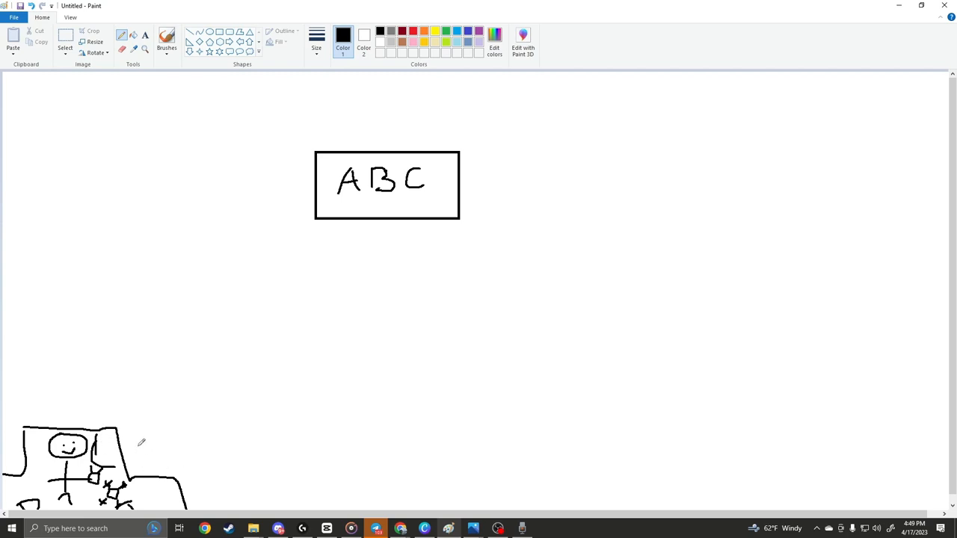
drag(131, 442, 945, 389)
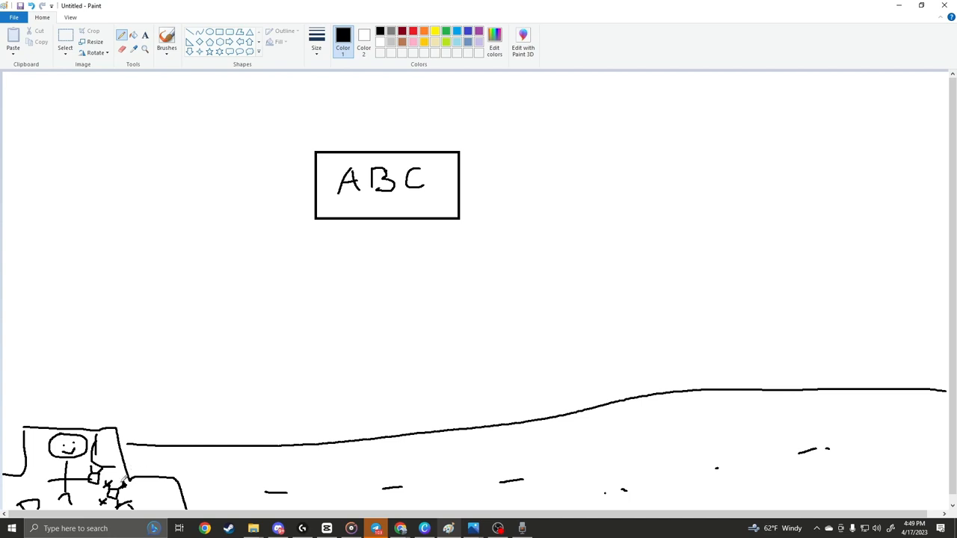
mouse_move(105, 397)
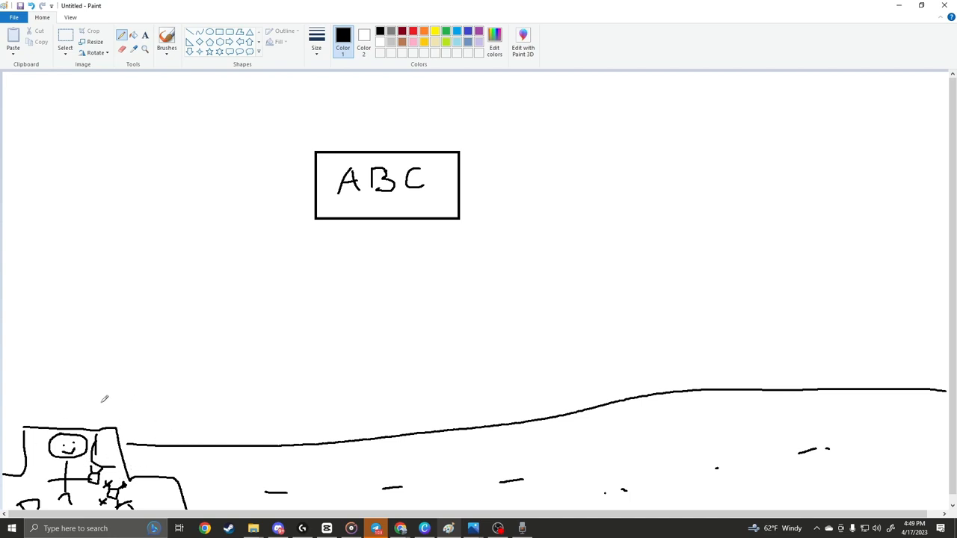
mouse_move(365, 437)
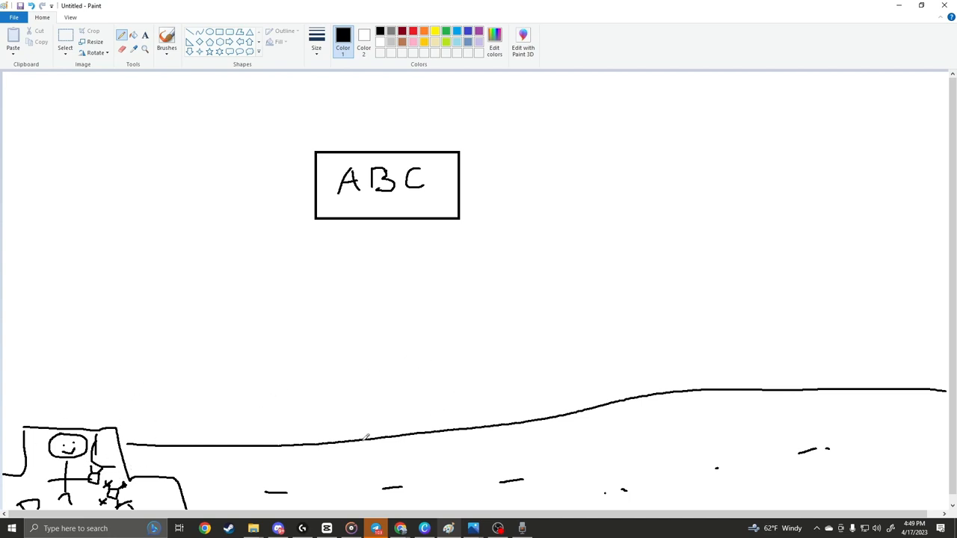
mouse_move(789, 266)
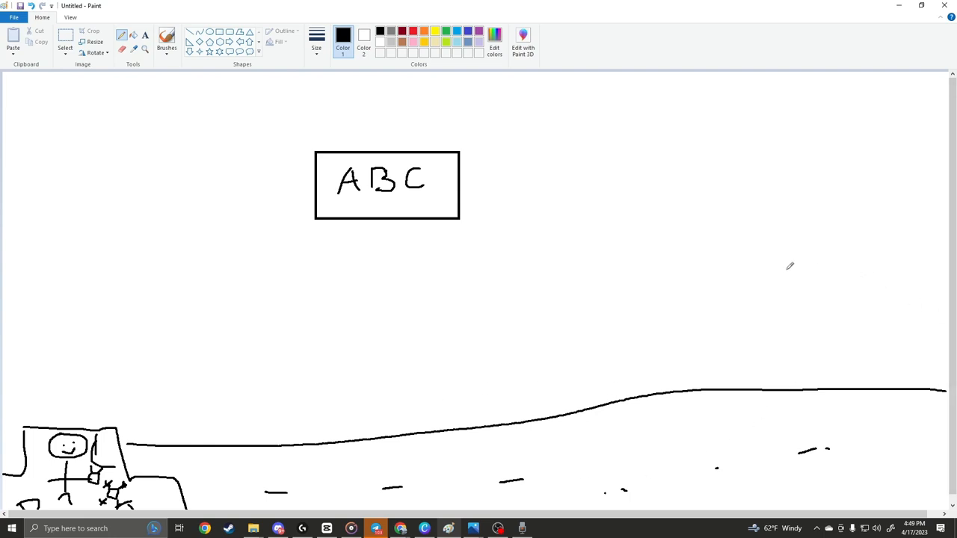
mouse_move(755, 314)
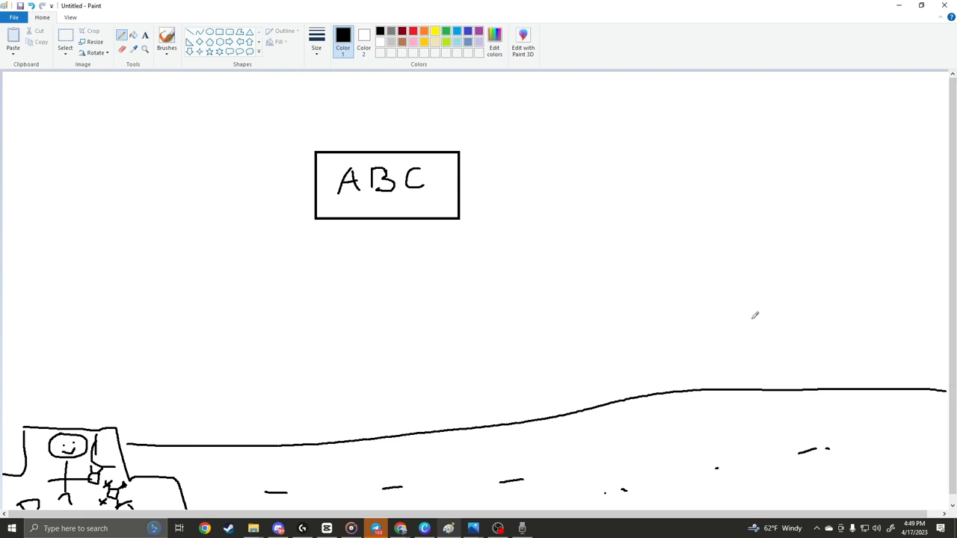
mouse_move(276, 406)
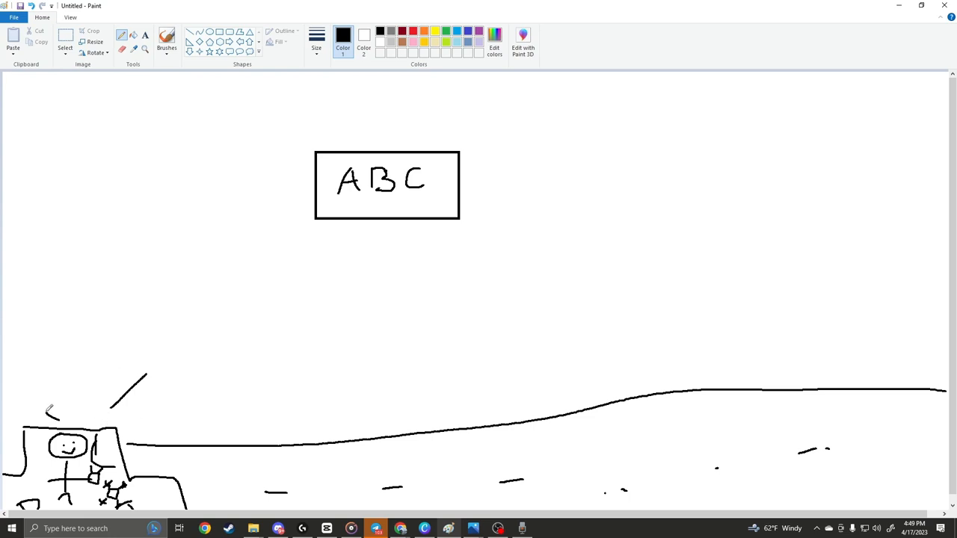
Step: Draw a curving flight path from the car toward ABC with arrowhead, plus a short road arrow
drag(47, 406, 179, 173)
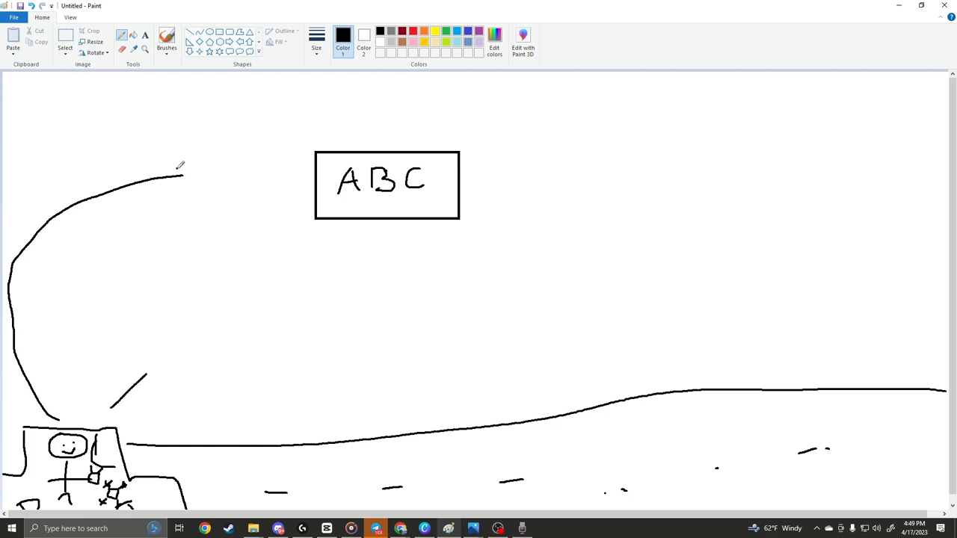
drag(180, 179, 209, 172)
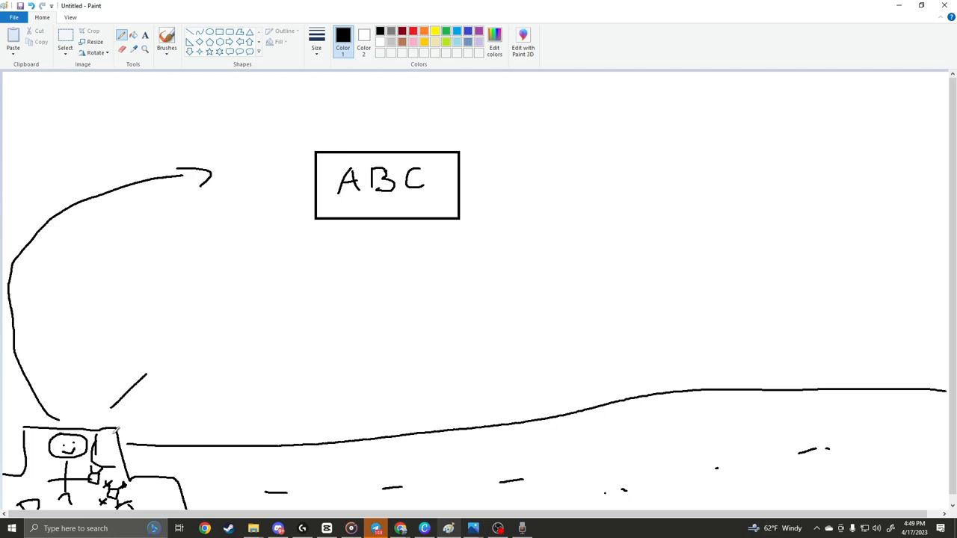
drag(185, 470, 257, 473)
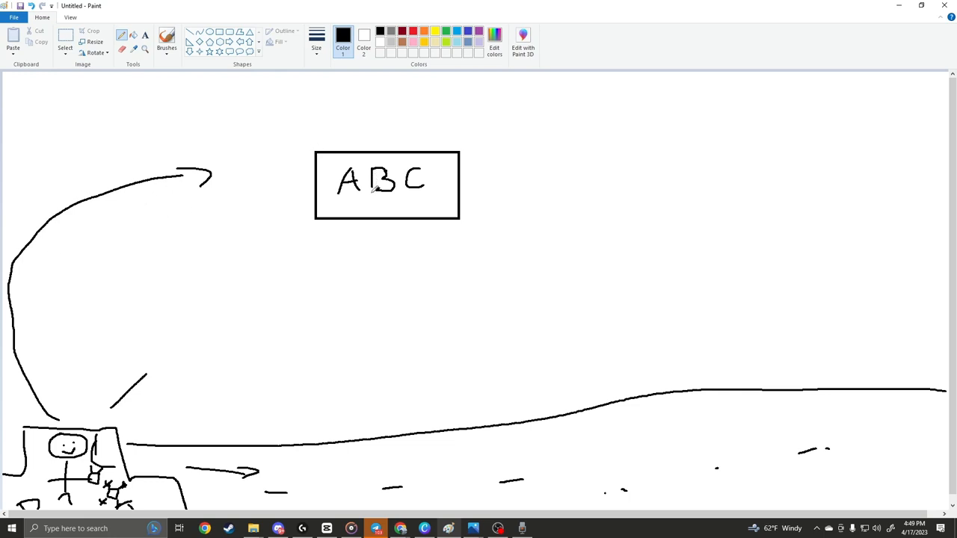
mouse_move(376, 224)
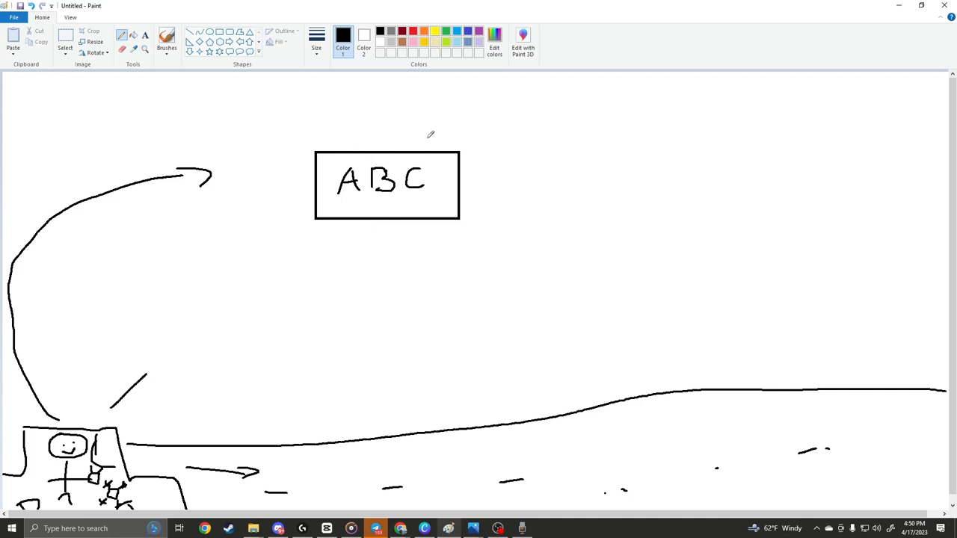
mouse_move(171, 411)
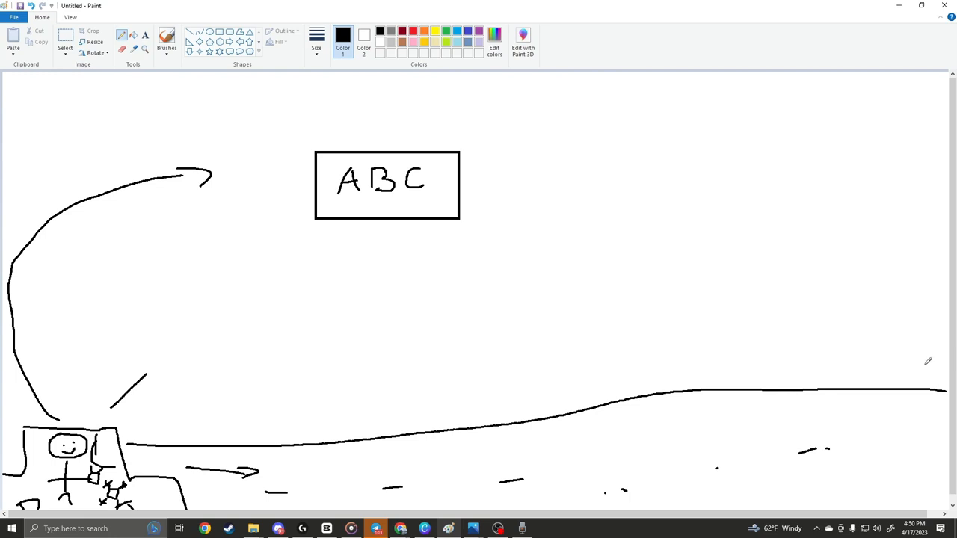
mouse_move(9, 281)
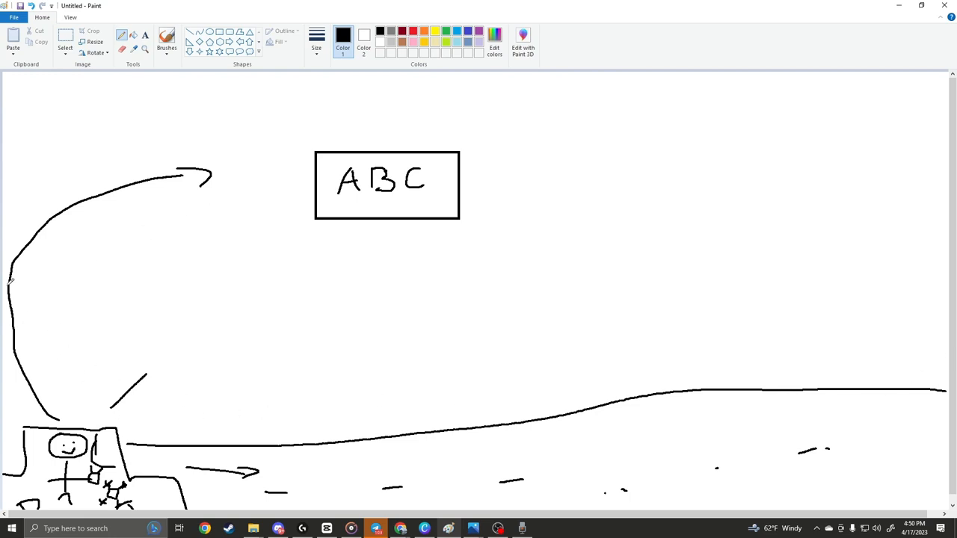
mouse_move(604, 316)
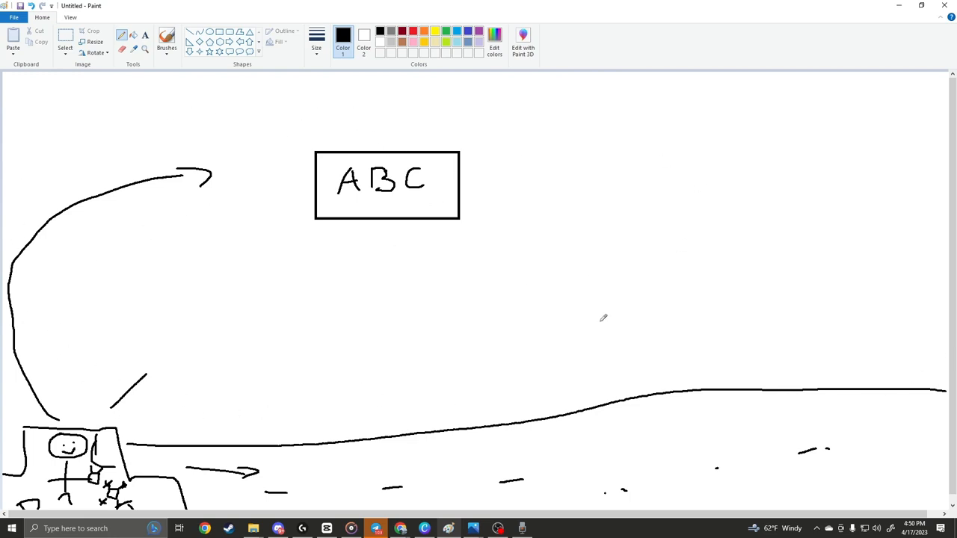
mouse_move(468, 333)
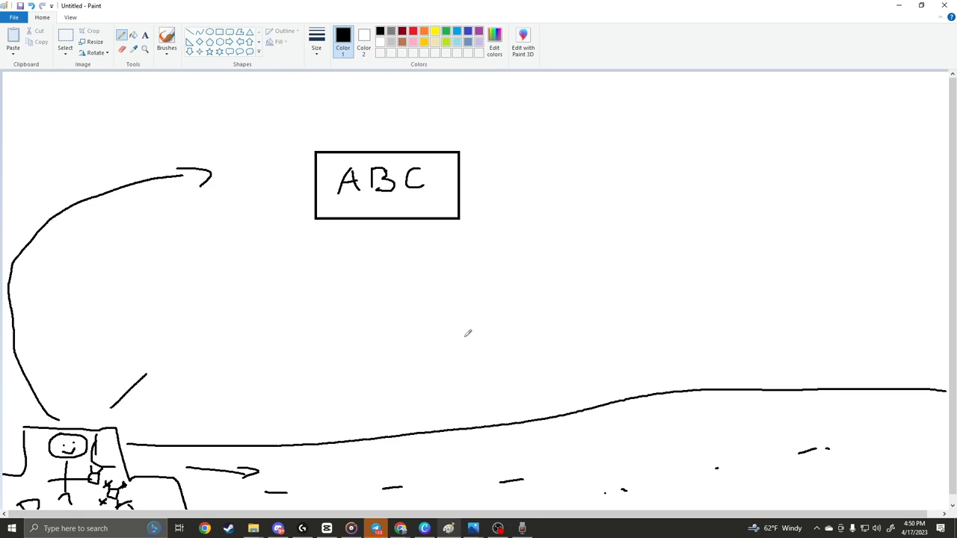
mouse_move(278, 155)
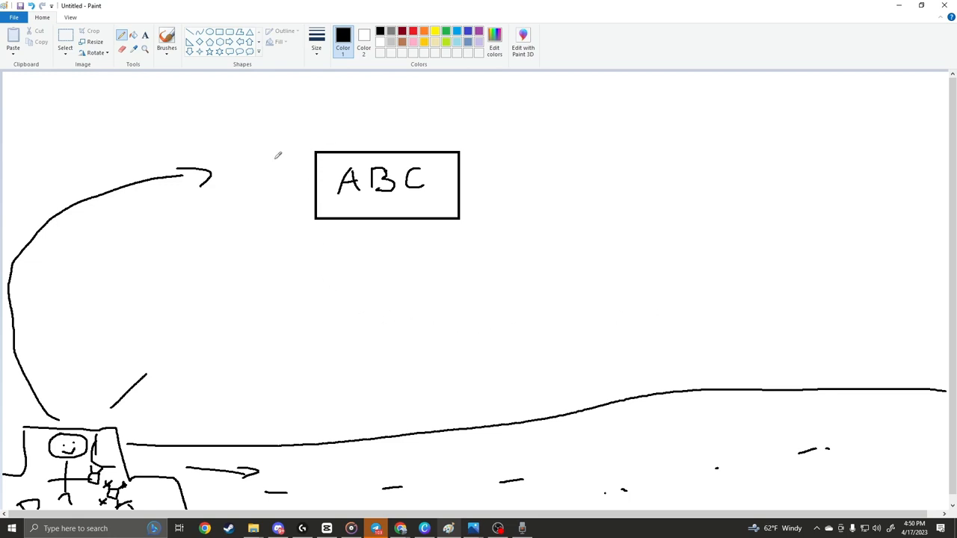
mouse_move(486, 127)
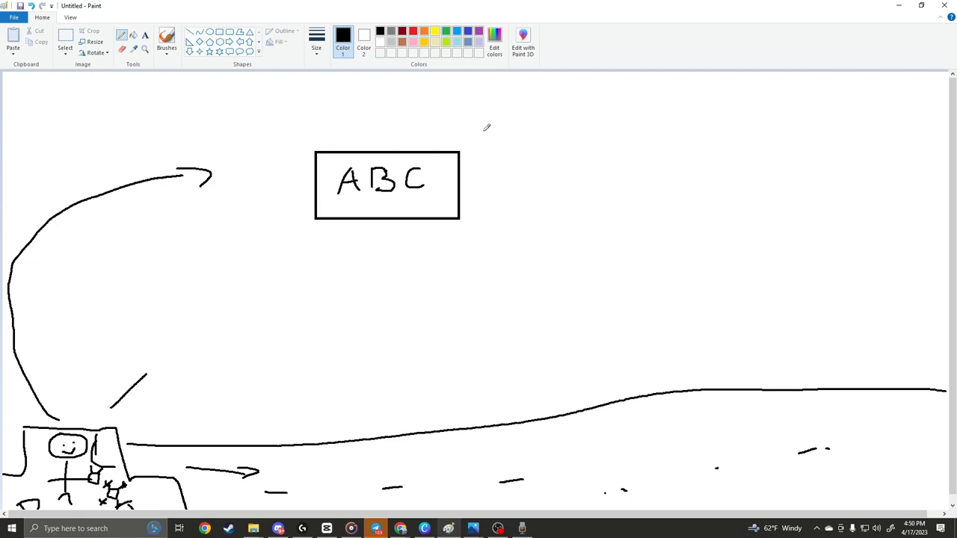
mouse_move(927, 222)
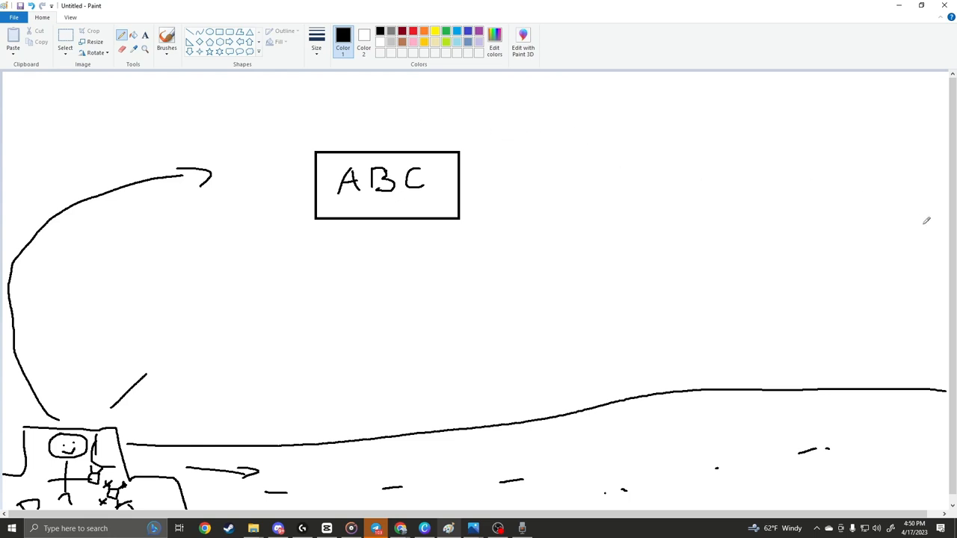
mouse_move(388, 177)
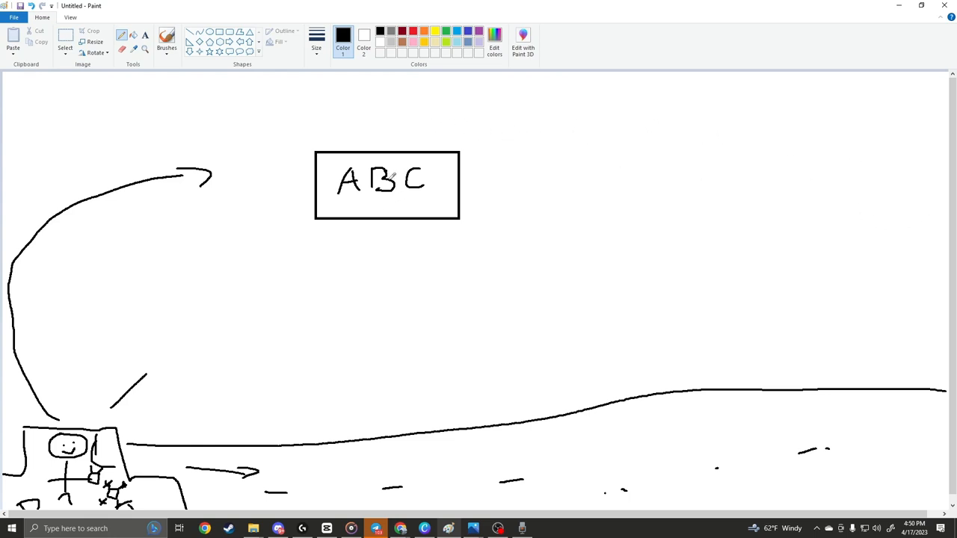
mouse_move(690, 316)
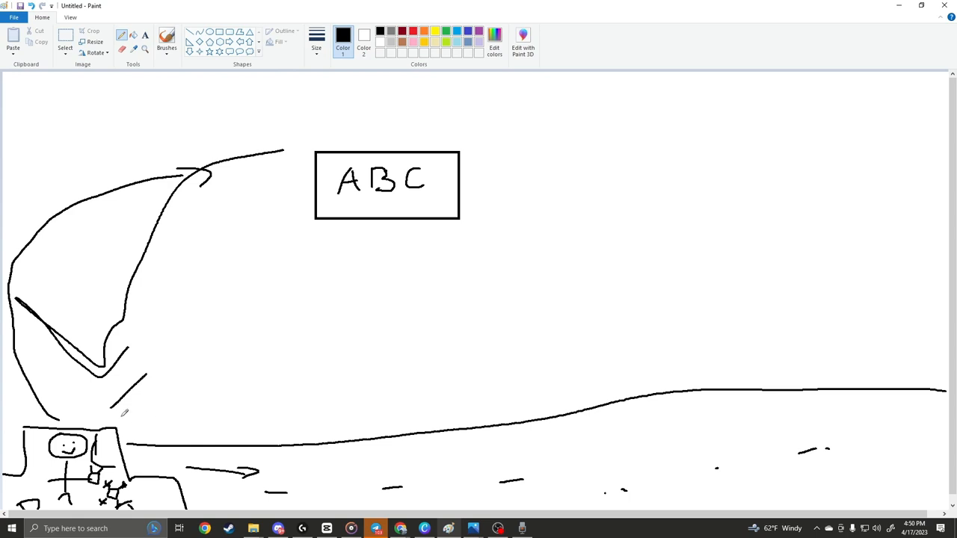
mouse_move(272, 234)
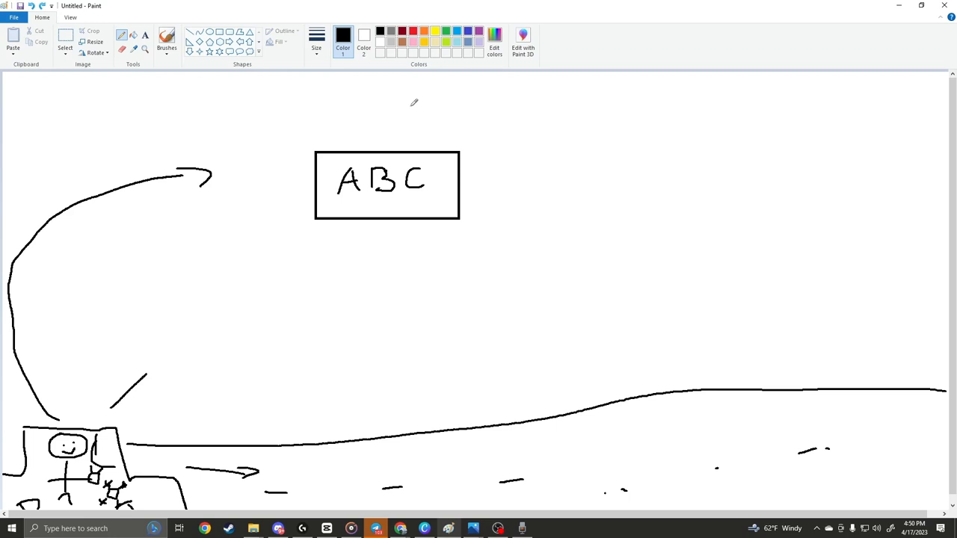
Step: Draw a wide arc over the ABC box sweeping right to an arrowhead
drag(411, 103, 807, 236)
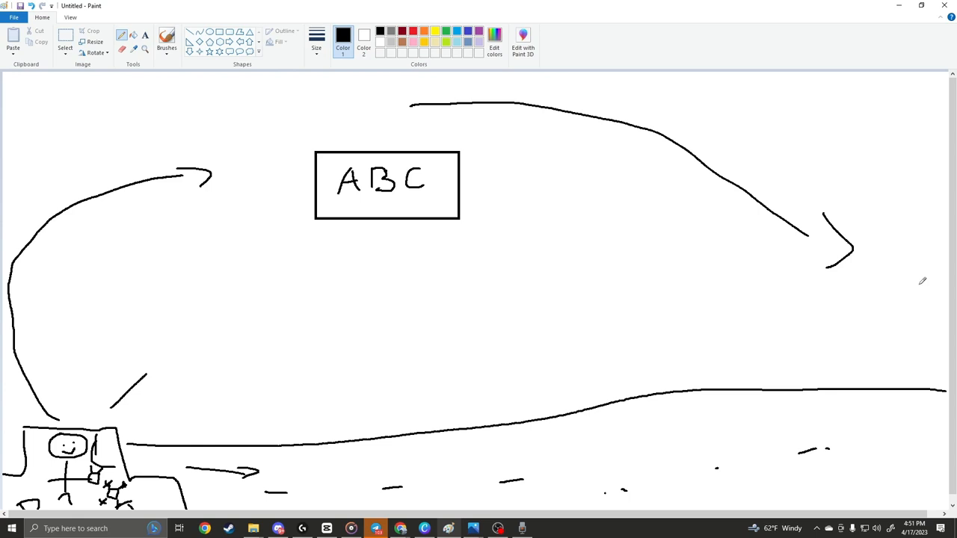
mouse_move(853, 276)
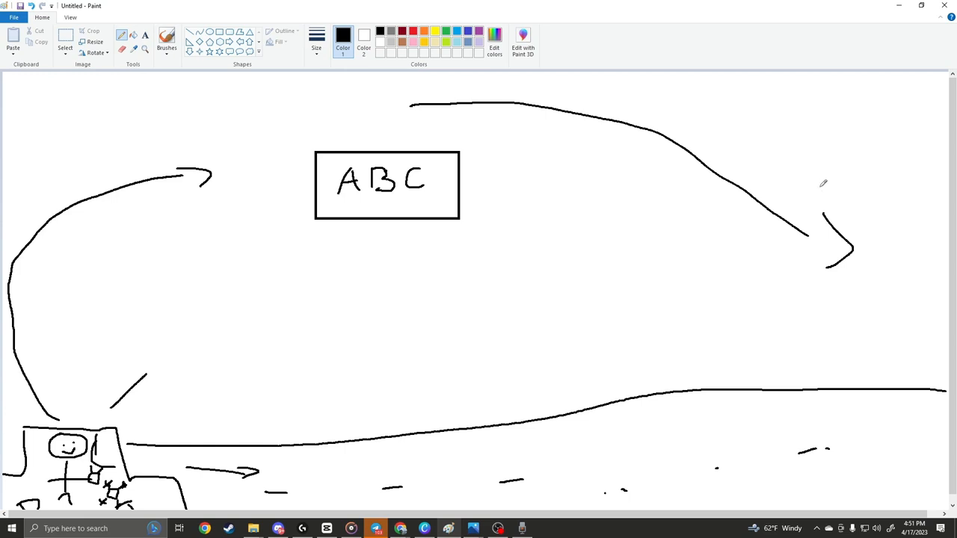
mouse_move(749, 302)
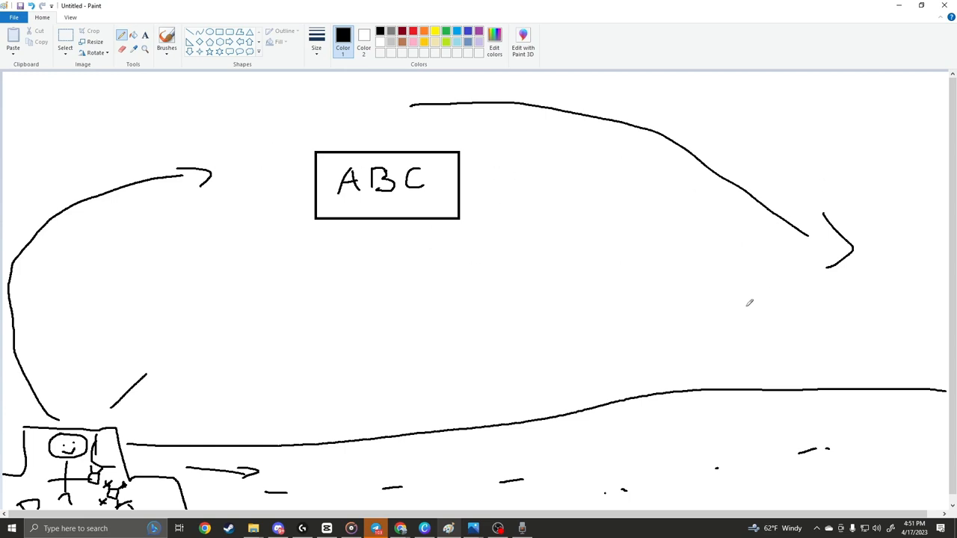
mouse_move(392, 141)
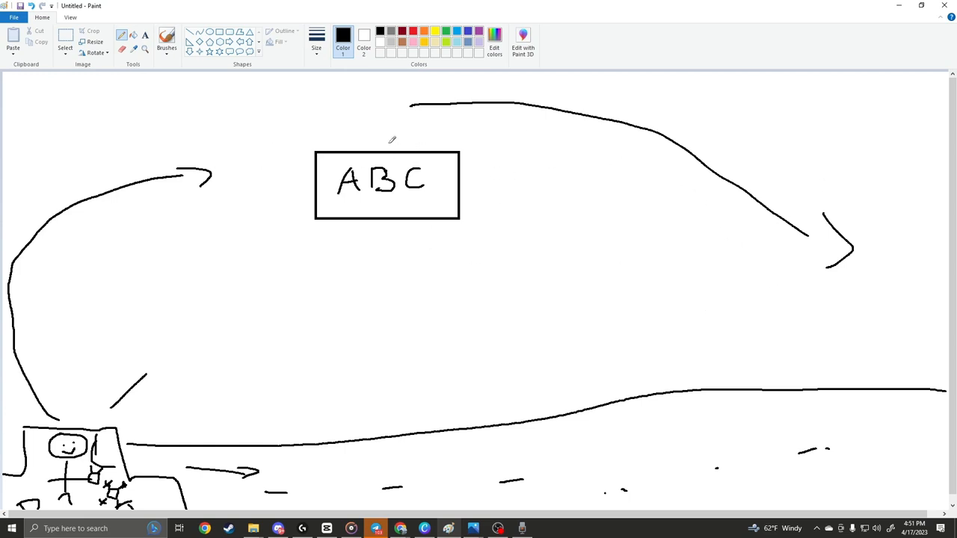